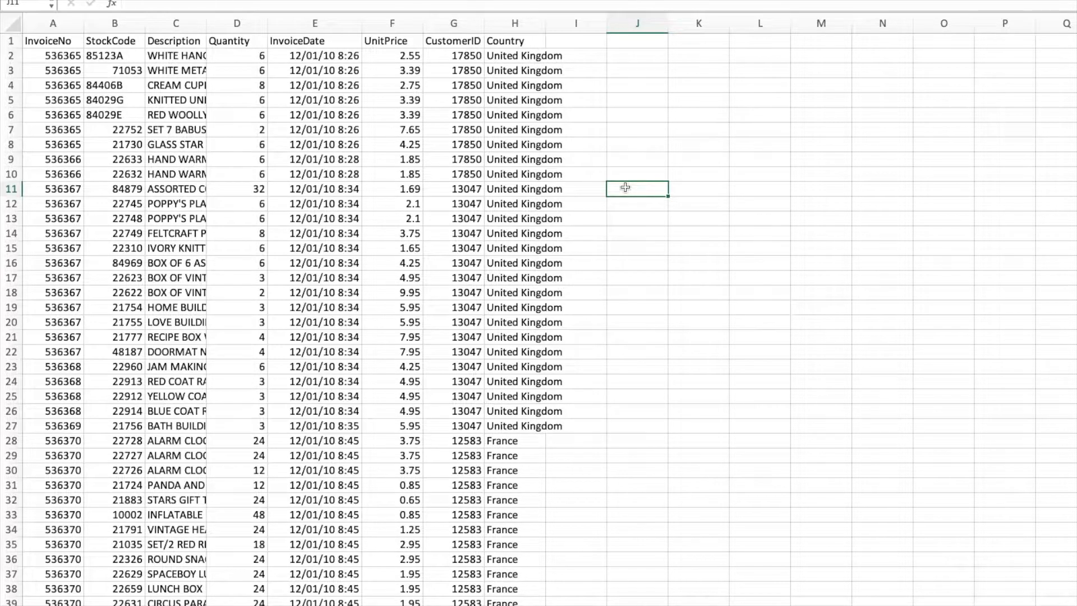
{"action": "mouse_move", "coordinate": [635, 259]}
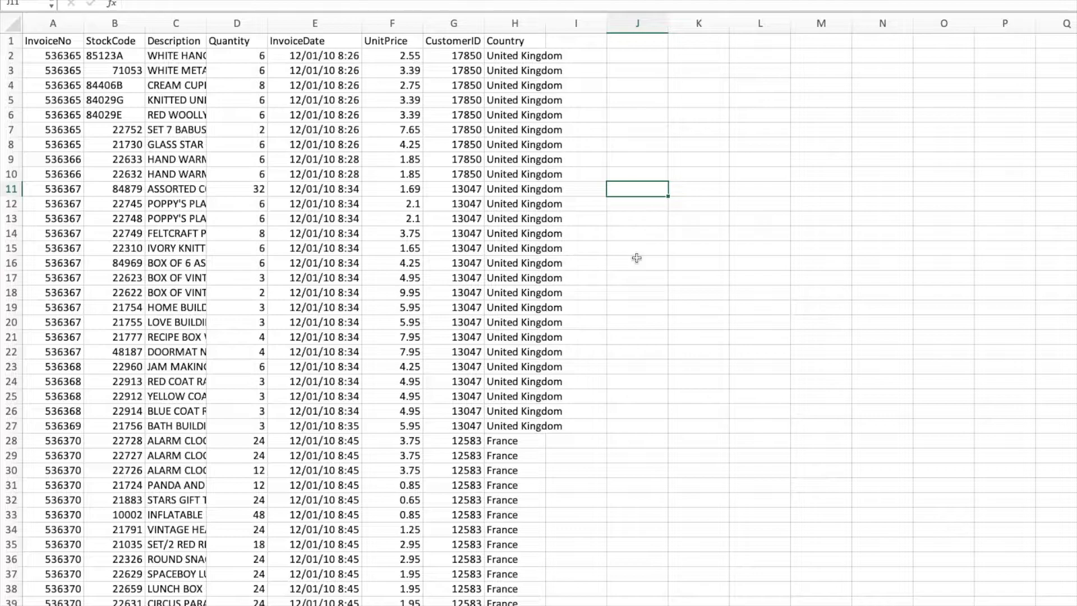
{"action": "mouse_move", "coordinate": [592, 258]}
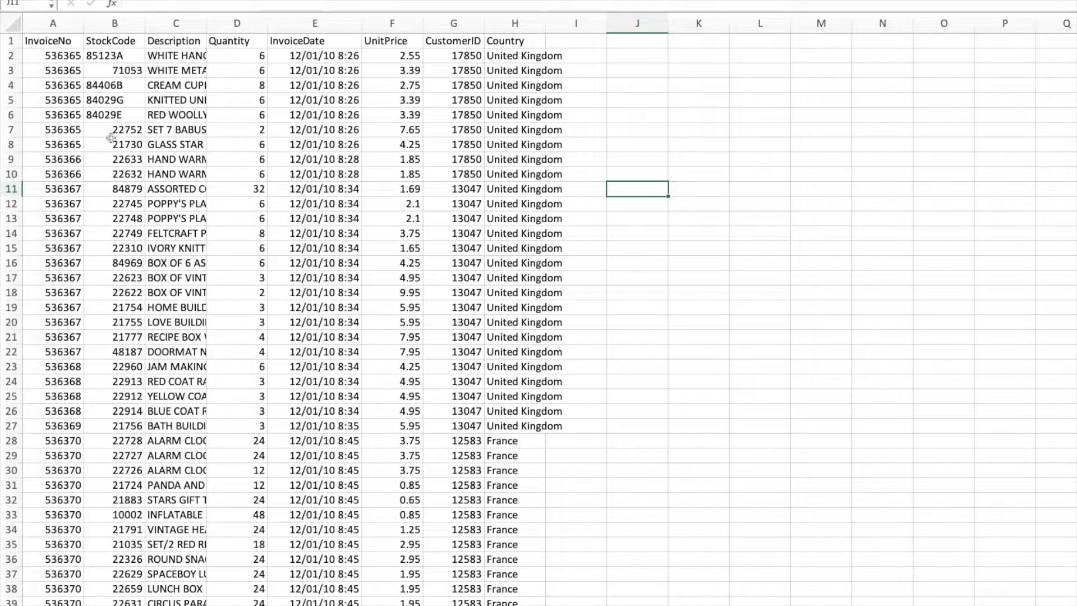
{"action": "mouse_move", "coordinate": [174, 130]}
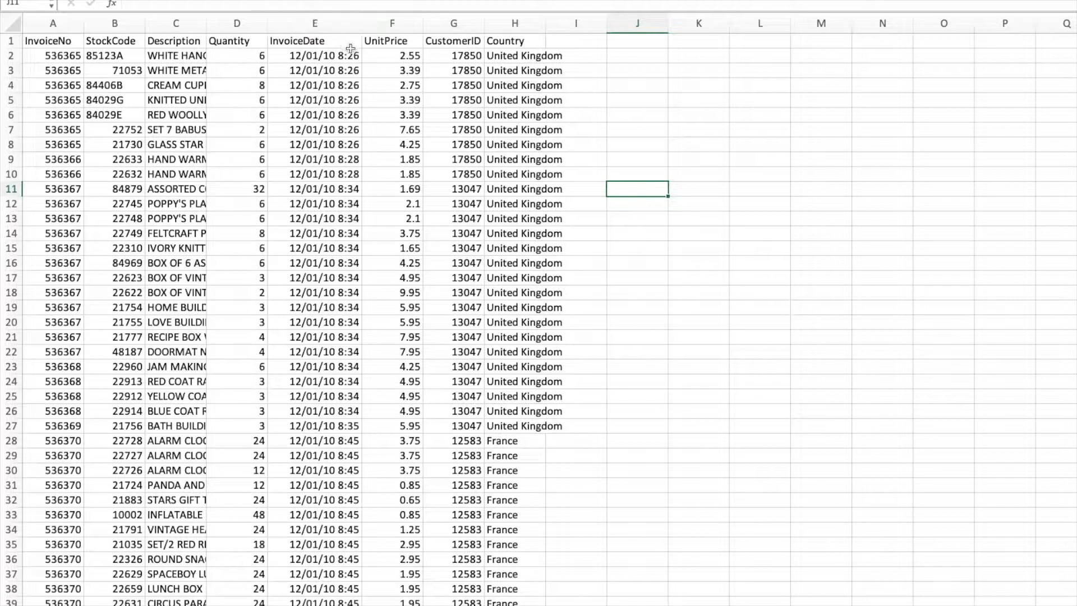
{"action": "mouse_move", "coordinate": [500, 103]}
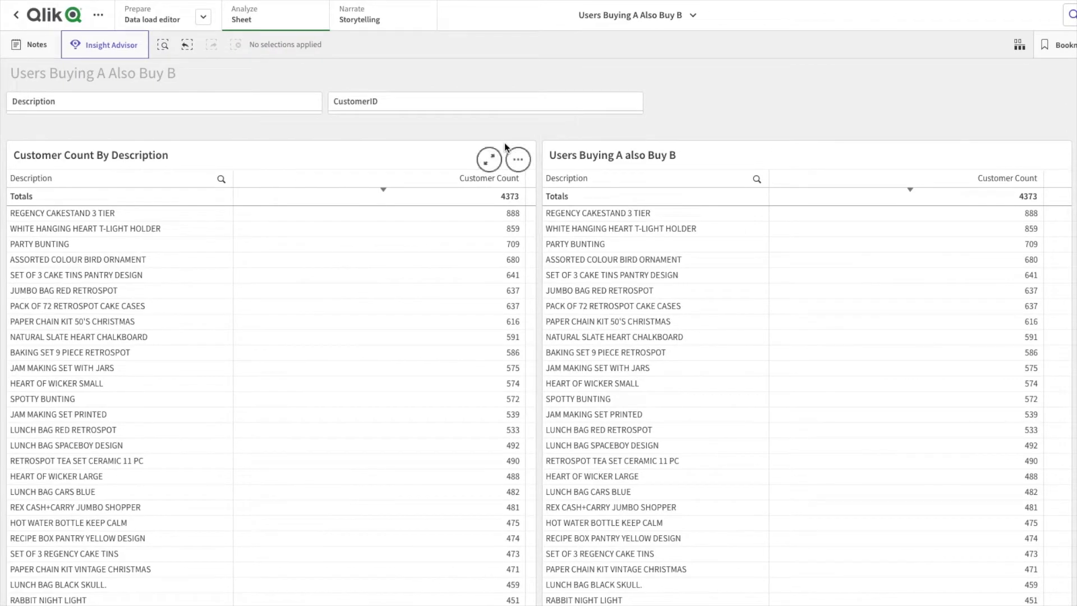
{"action": "mouse_move", "coordinate": [726, 102]}
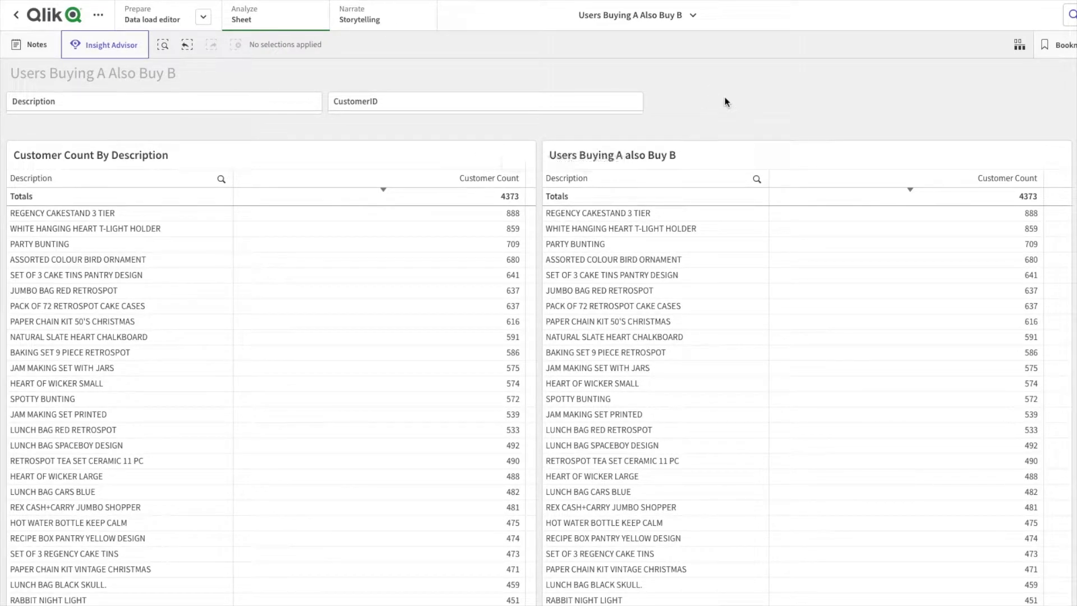
{"action": "mouse_move", "coordinate": [467, 130]}
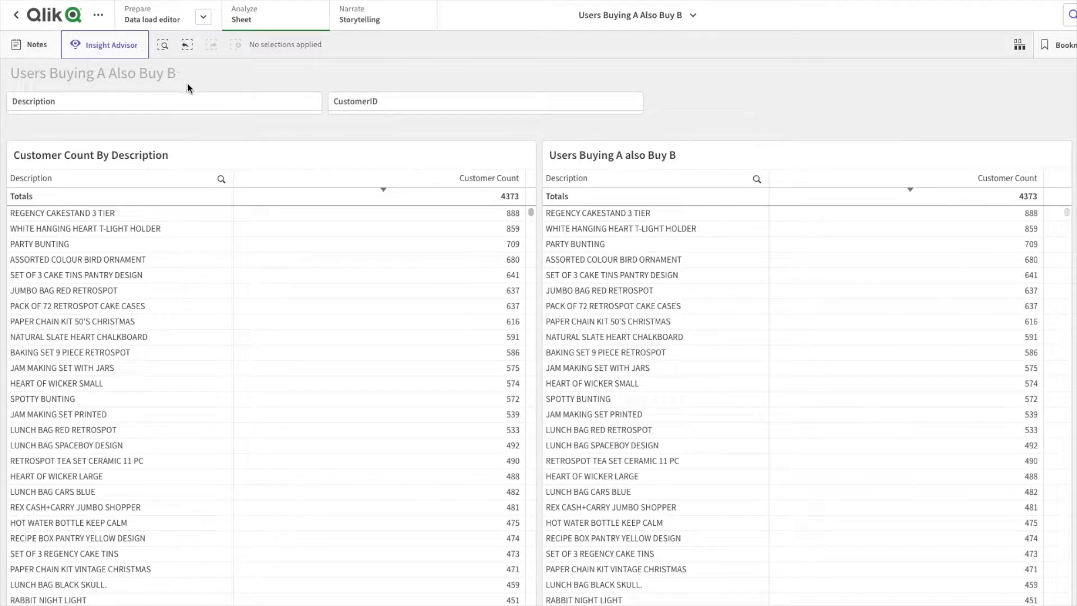
{"action": "mouse_move", "coordinate": [280, 82]}
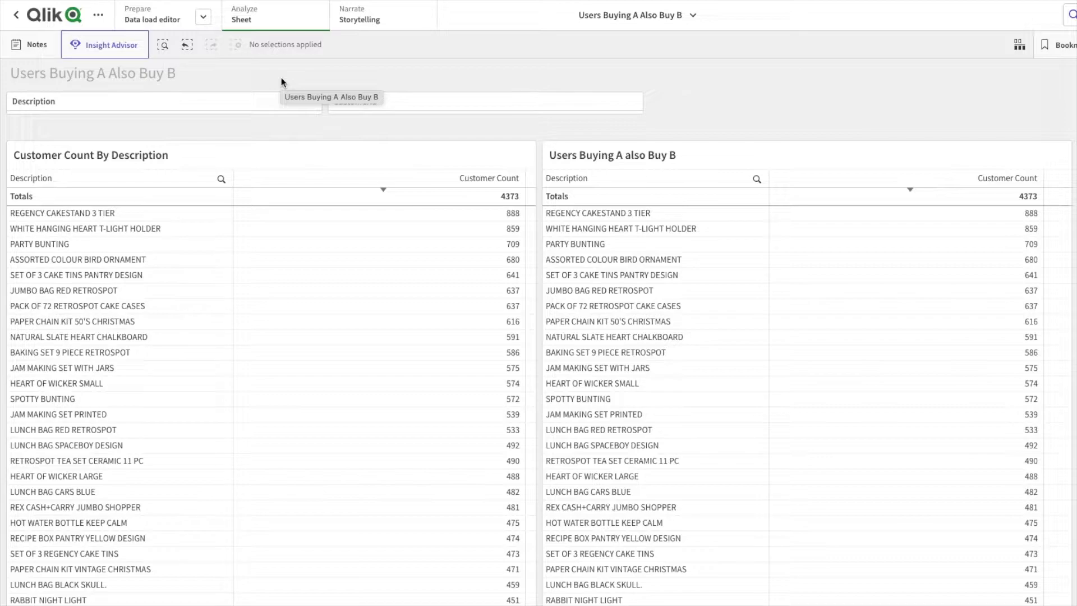
{"action": "mouse_move", "coordinate": [431, 71]}
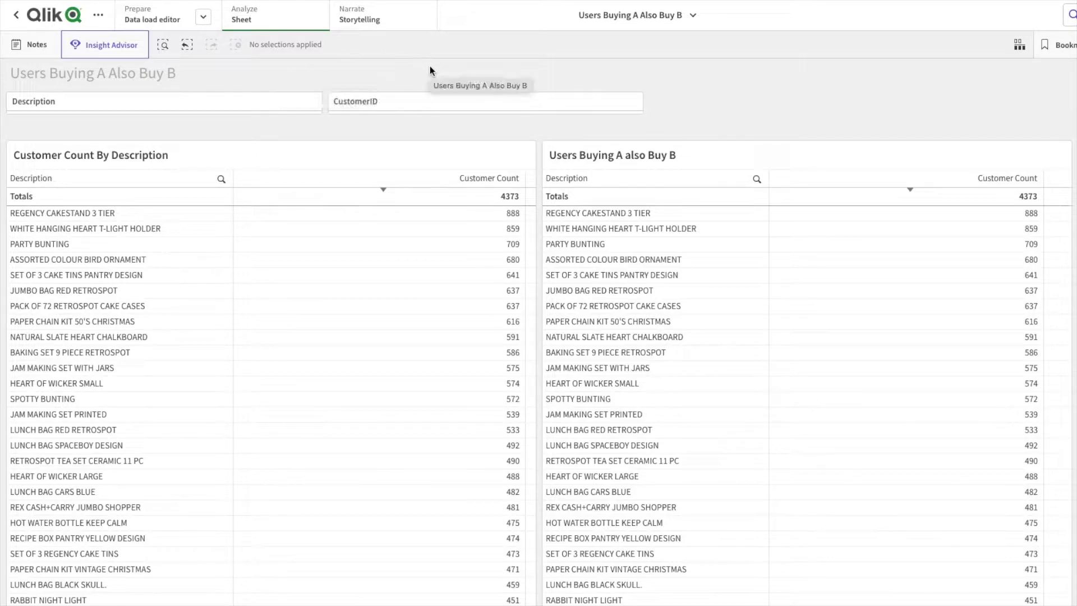
{"action": "mouse_move", "coordinate": [145, 338]}
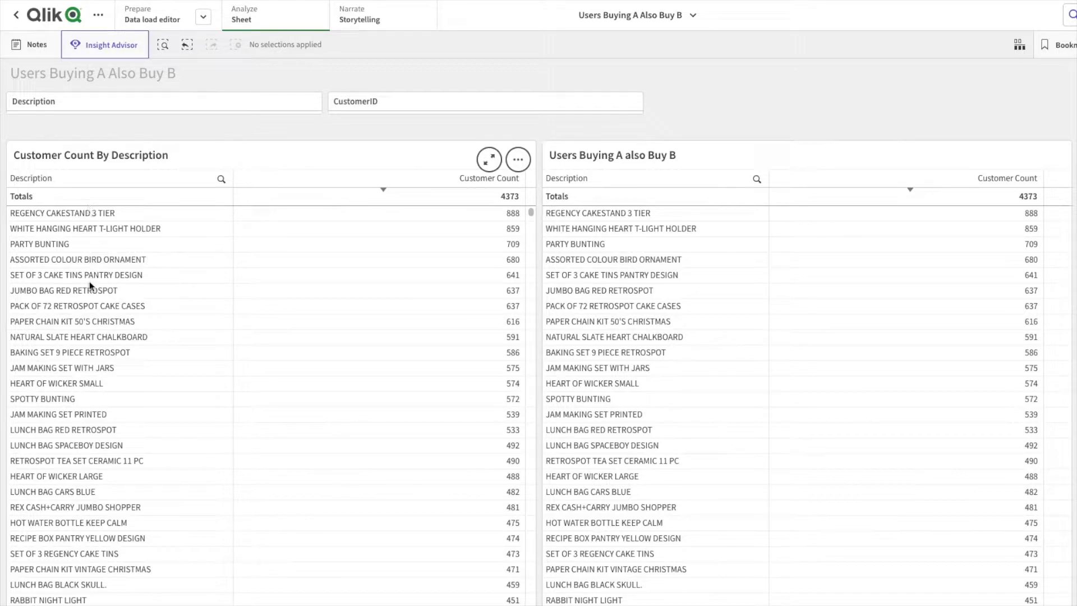
{"action": "mouse_move", "coordinate": [52, 213]}
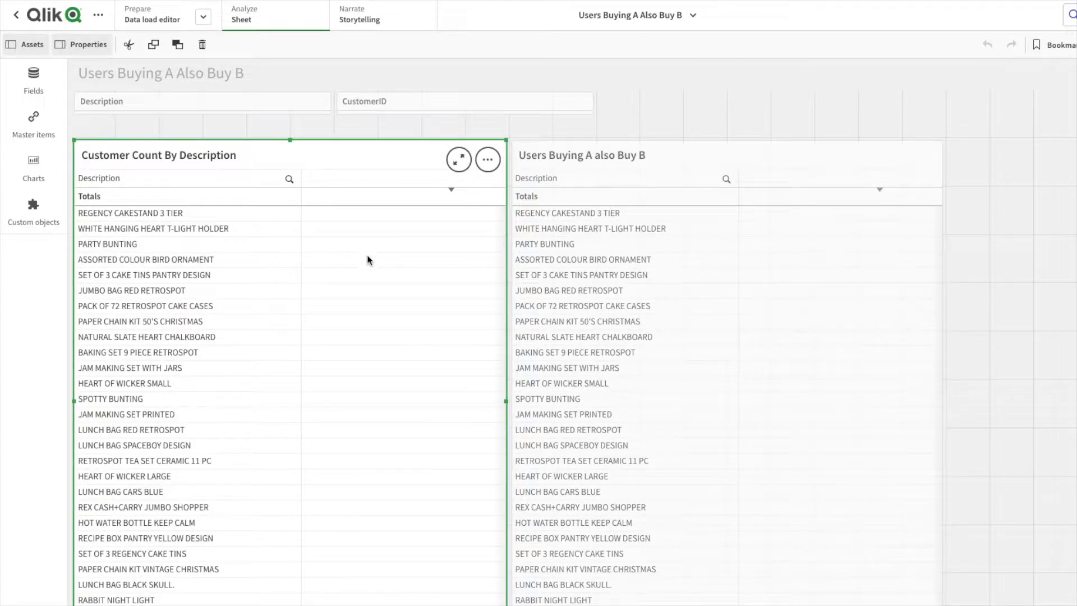
{"action": "mouse_move", "coordinate": [369, 259]}
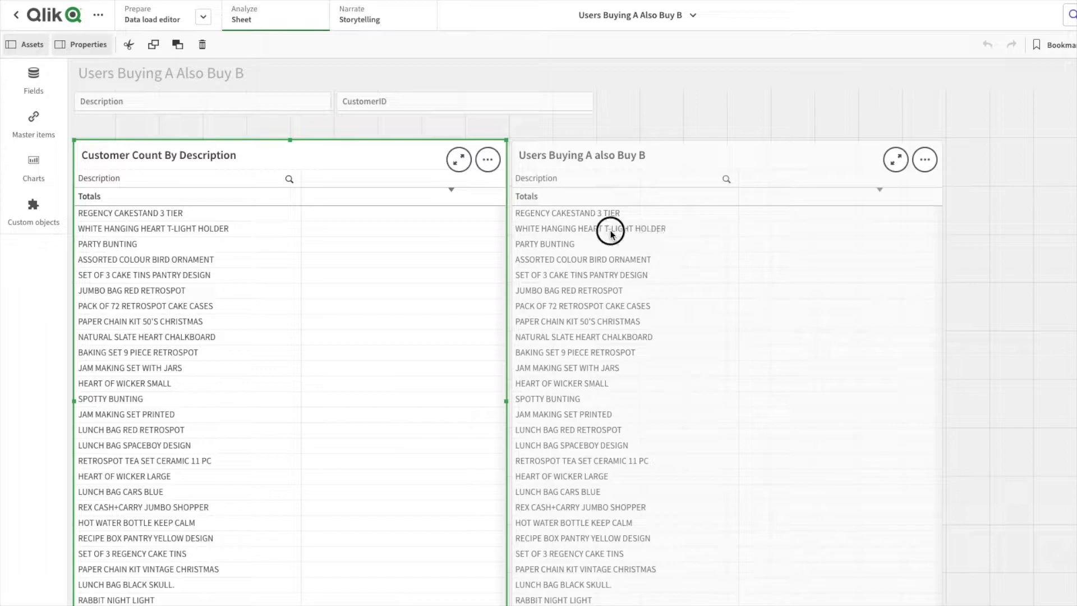
{"action": "left_click", "coordinate": [591, 227]}
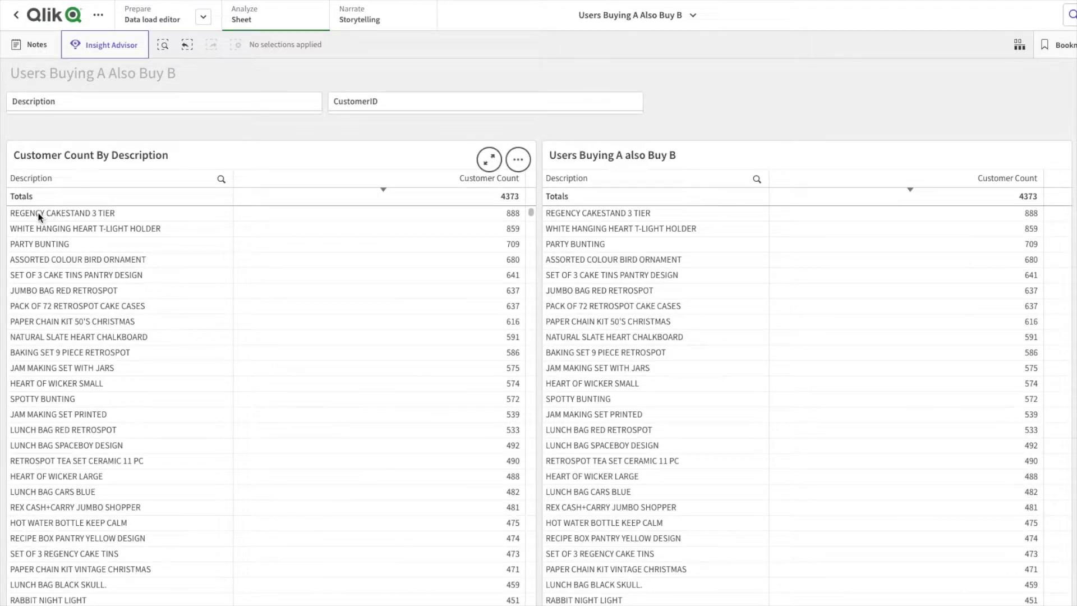
Step: Select REGENCY CAKESTAND 3 TIER in the Description filter and confirm the selection
{"action": "left_click", "coordinate": [61, 214]}
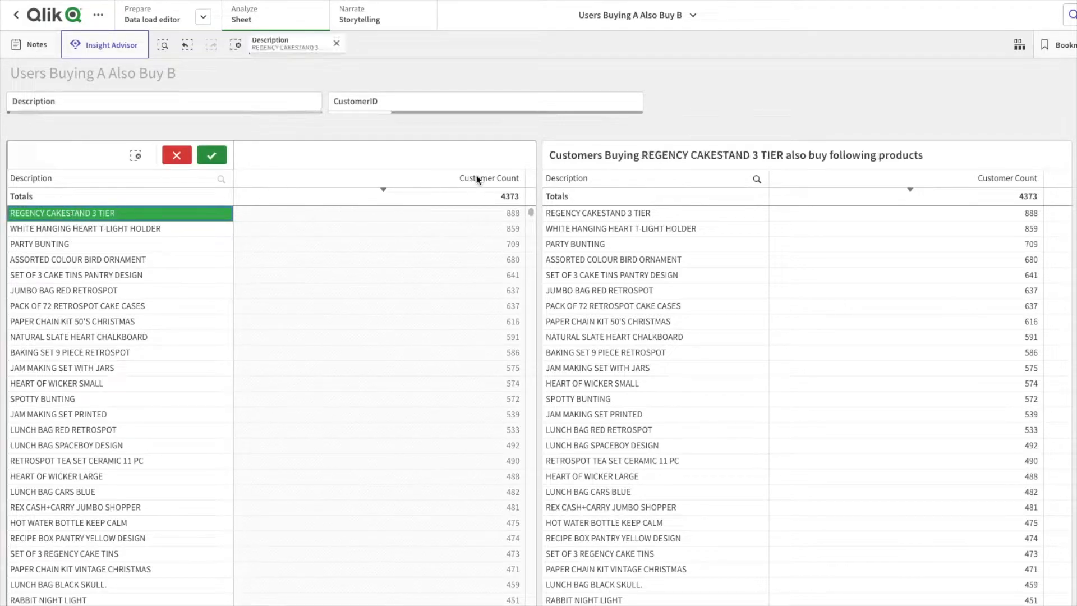
{"action": "left_click", "coordinate": [212, 155]}
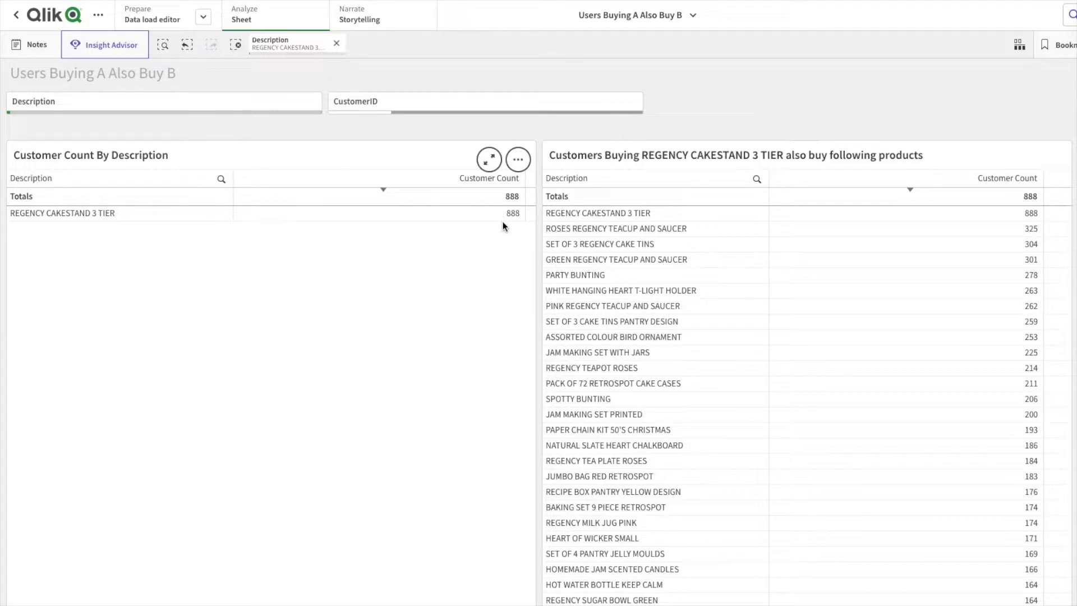
{"action": "mouse_move", "coordinate": [23, 226]}
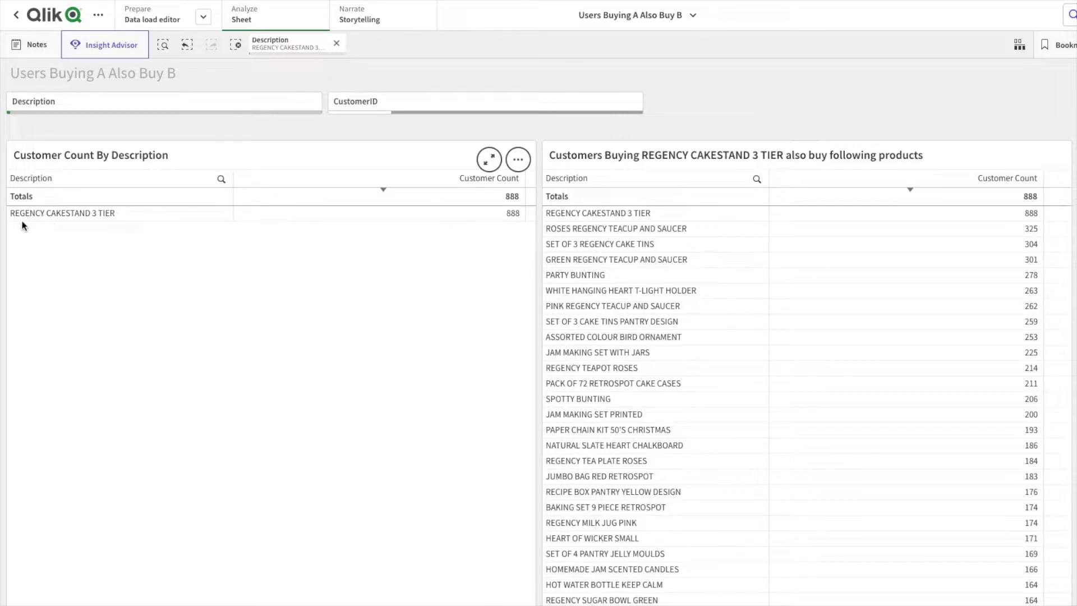
{"action": "mouse_move", "coordinate": [68, 231]}
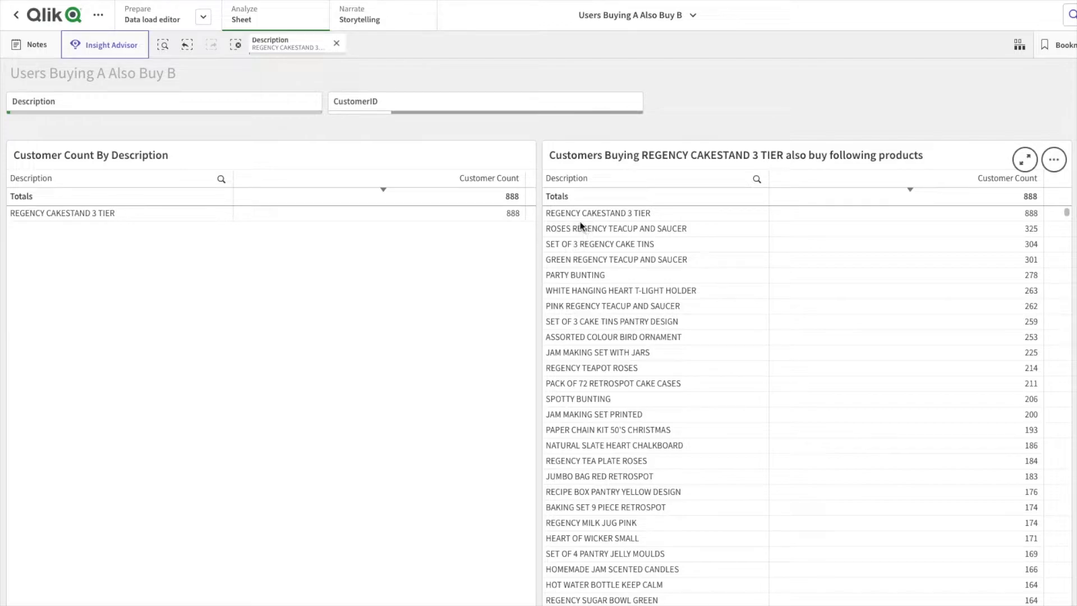
{"action": "mouse_move", "coordinate": [1023, 212]}
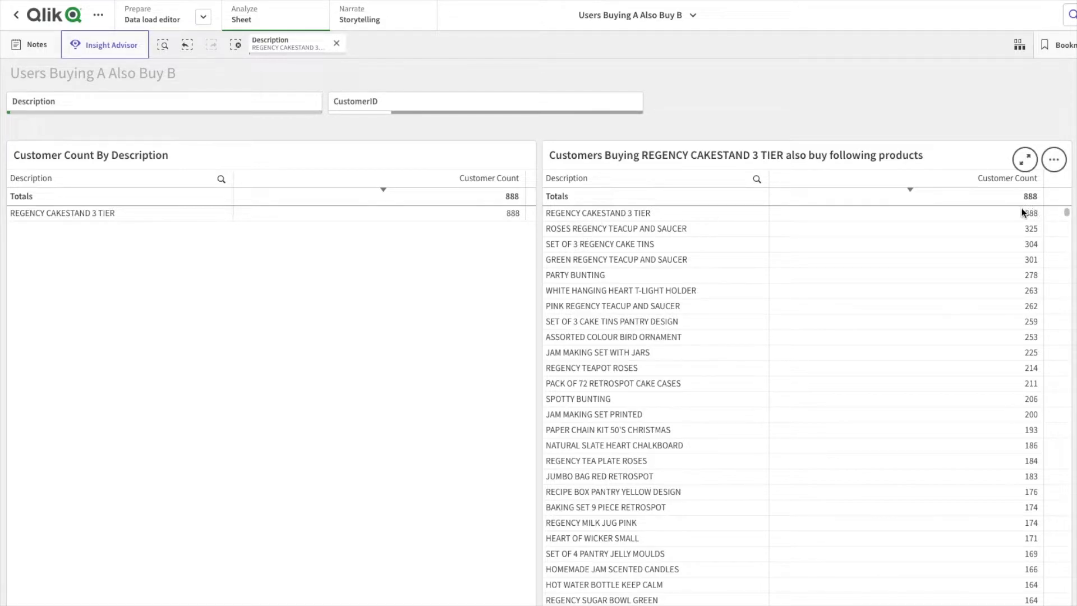
{"action": "mouse_move", "coordinate": [818, 225]}
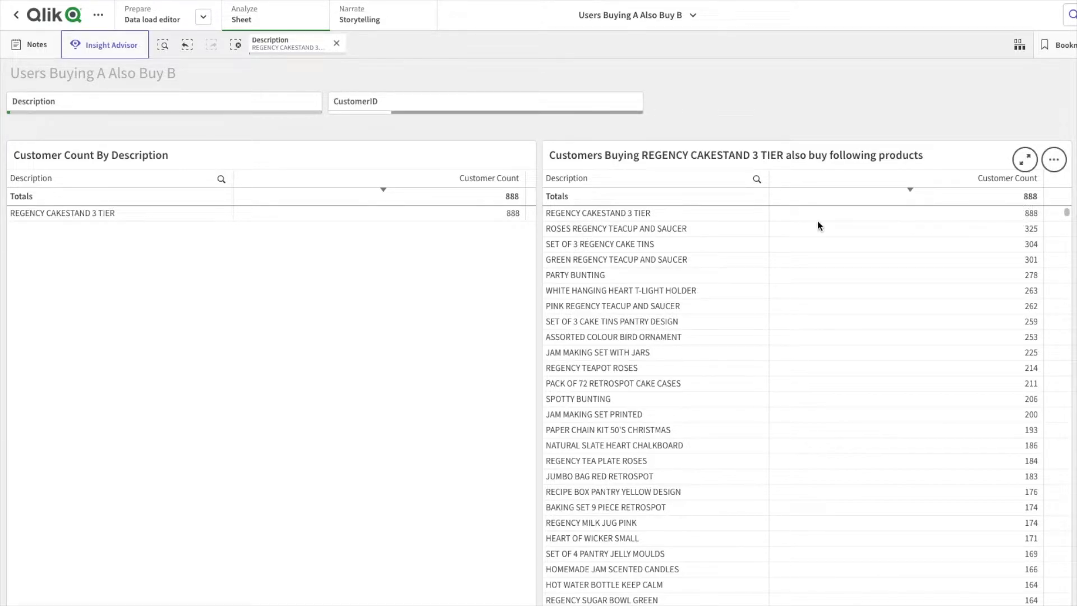
{"action": "mouse_move", "coordinate": [622, 241]}
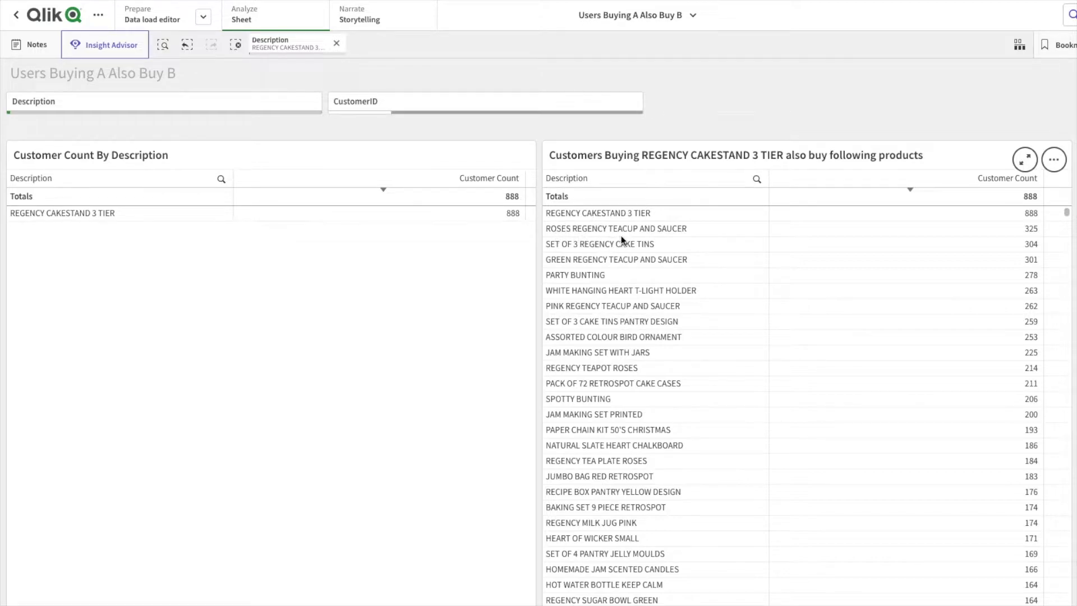
{"action": "mouse_move", "coordinate": [1026, 238]}
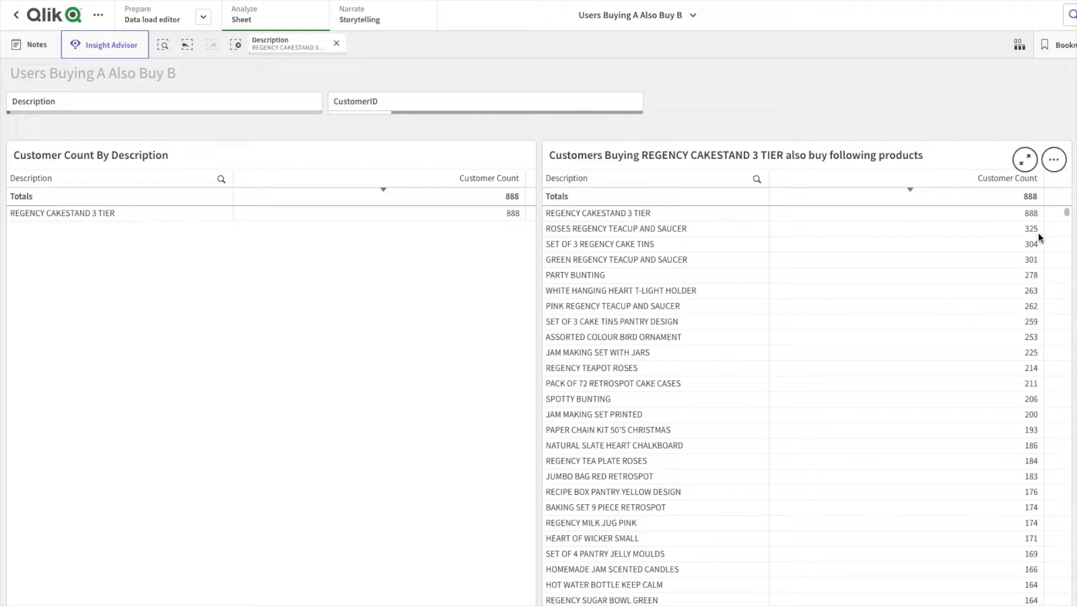
{"action": "mouse_move", "coordinate": [633, 236]}
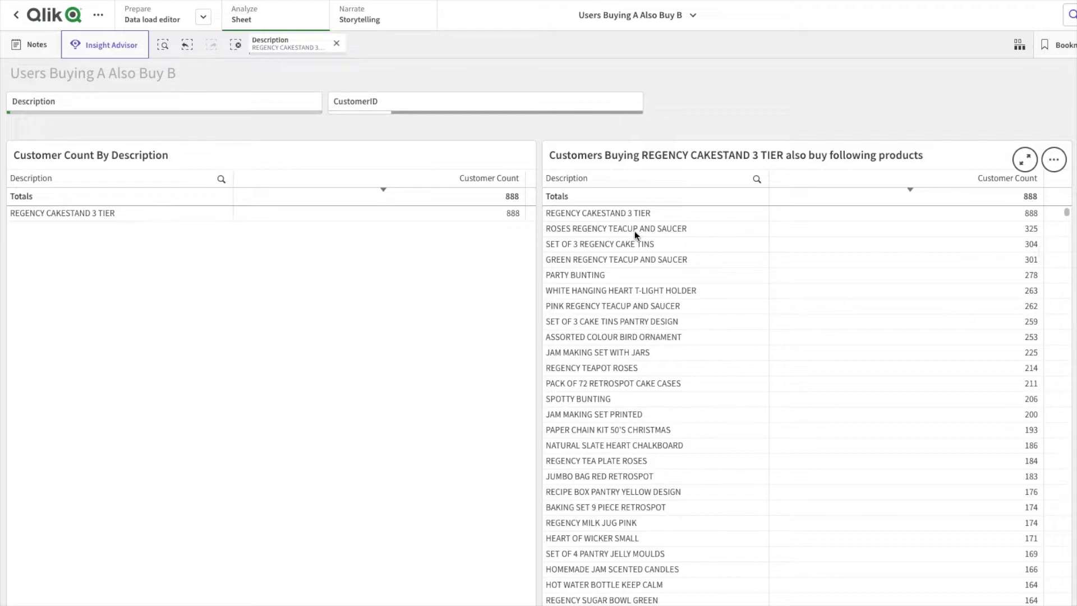
{"action": "mouse_move", "coordinate": [643, 393]}
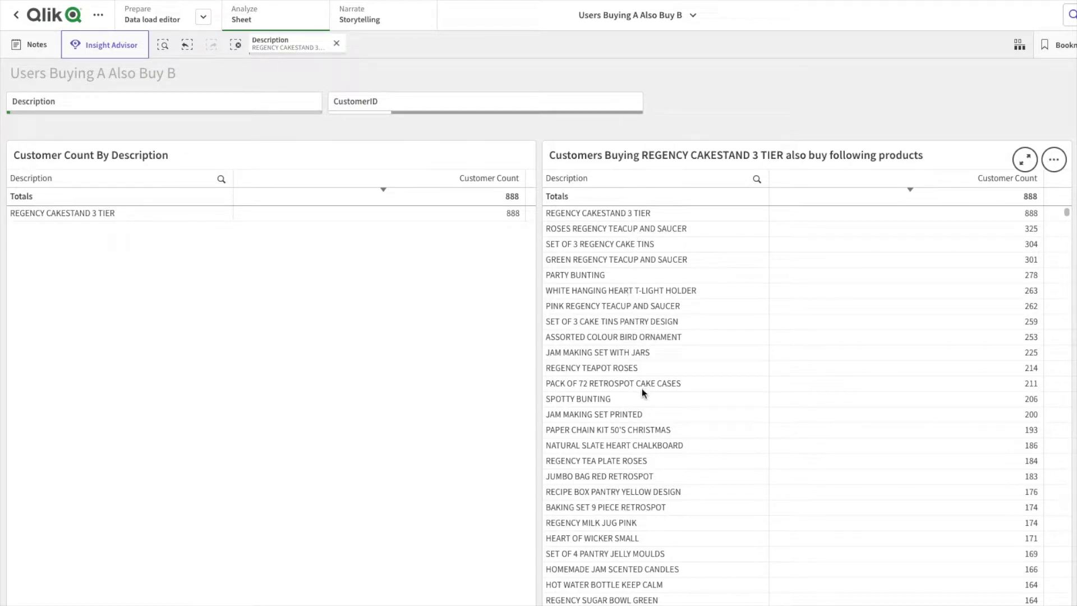
{"action": "mouse_move", "coordinate": [595, 228]}
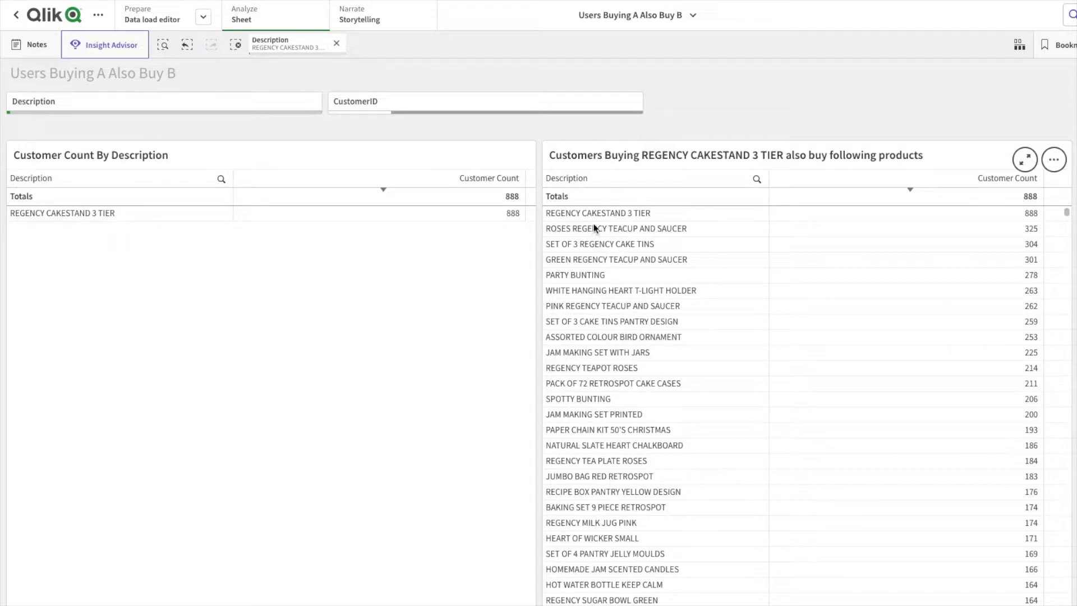
{"action": "mouse_move", "coordinate": [615, 228]}
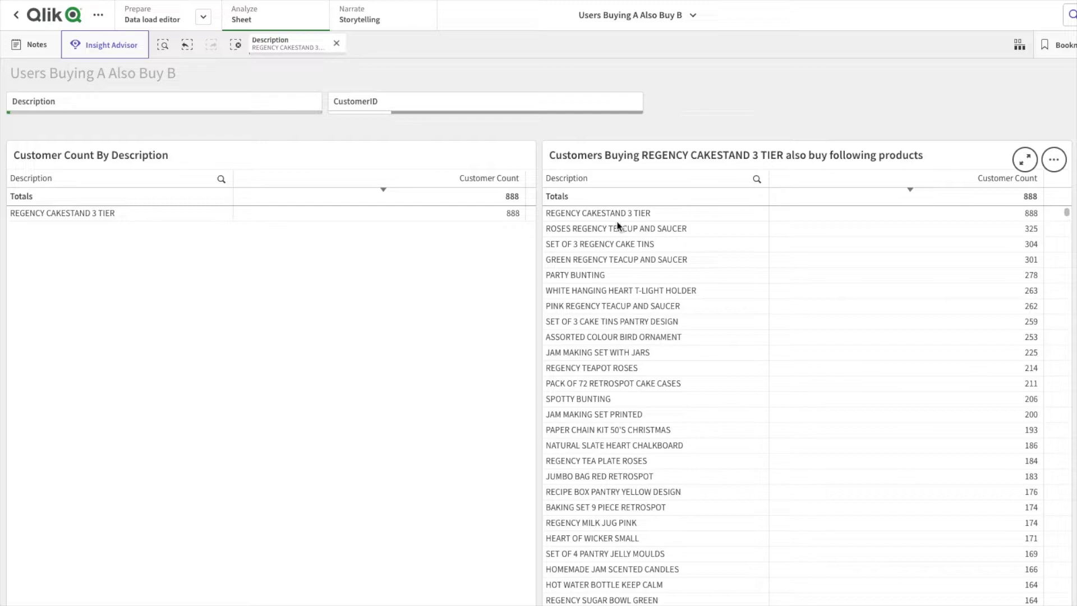
{"action": "mouse_move", "coordinate": [607, 525]}
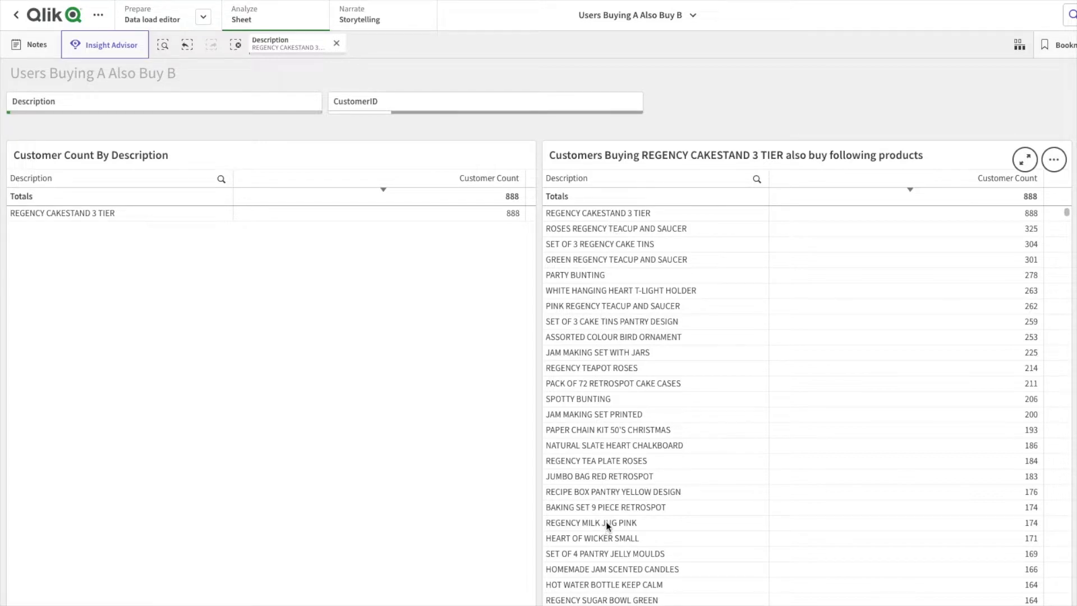
{"action": "mouse_move", "coordinate": [714, 129]}
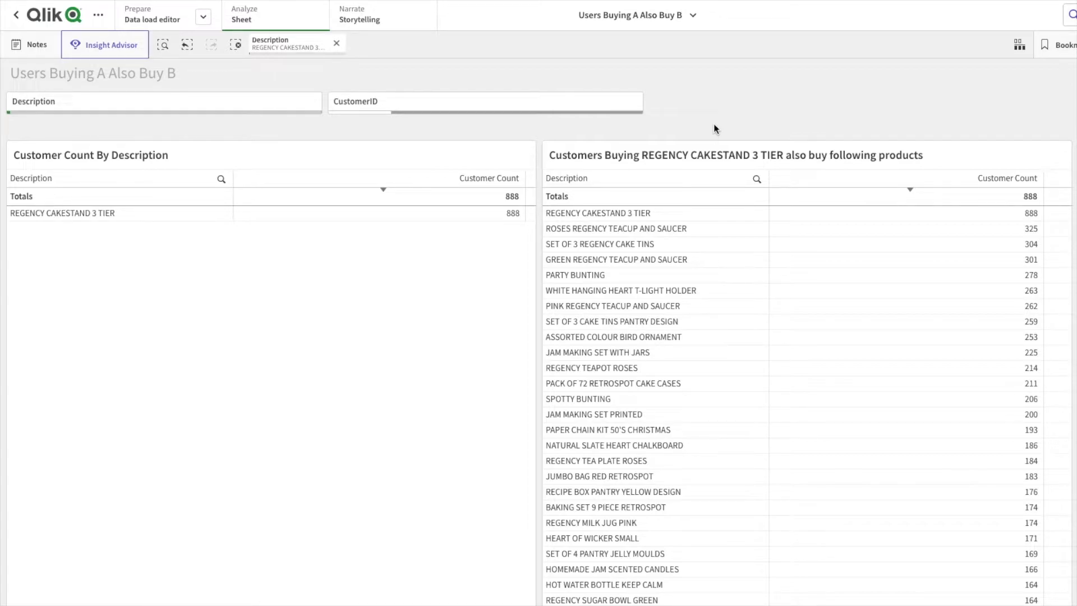
{"action": "mouse_move", "coordinate": [1050, 84]}
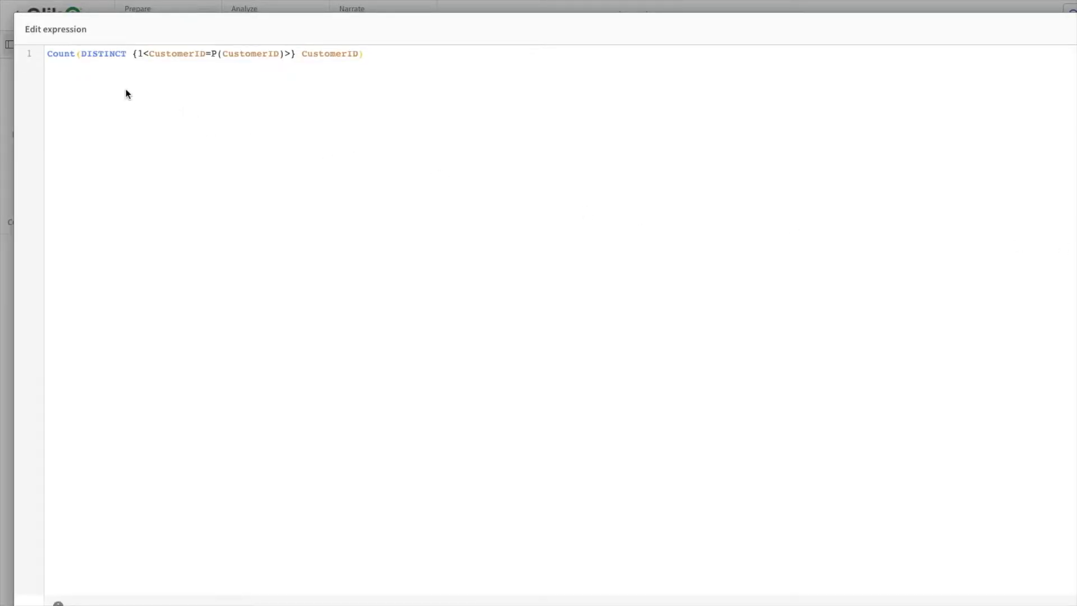
Step: Highlight the Count function, the 1 set identifier and the P() function in the measure expression
{"action": "double_click", "coordinate": [60, 54]}
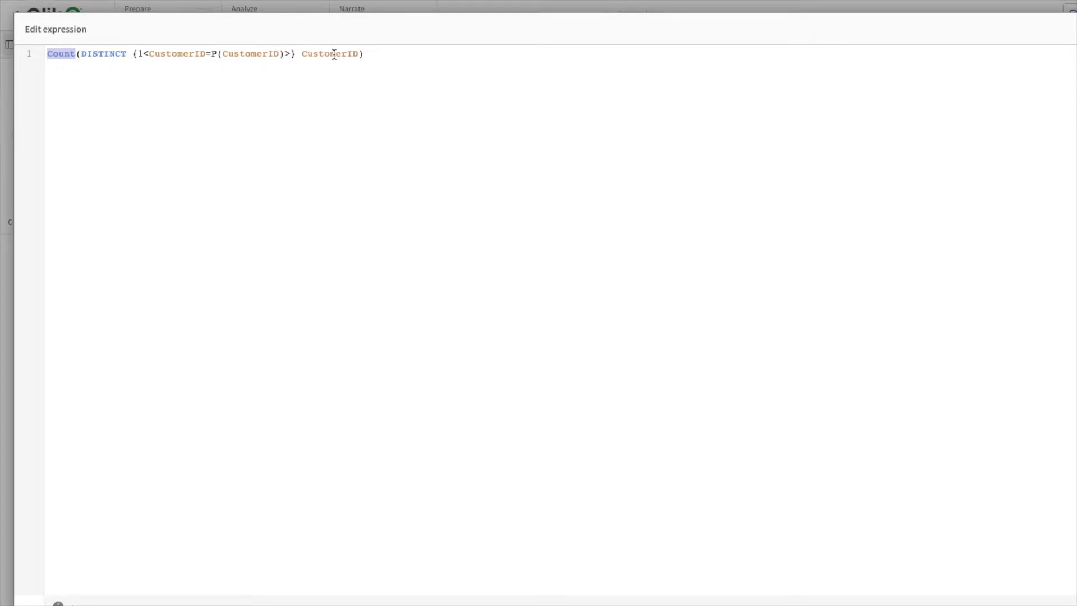
{"action": "mouse_move", "coordinate": [176, 66]}
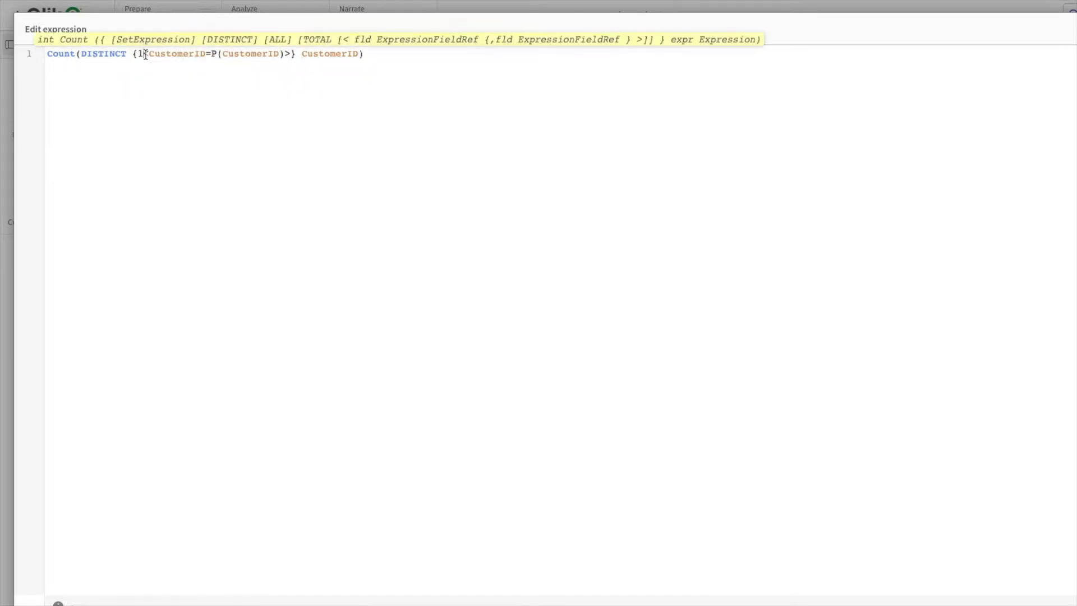
{"action": "left_click", "coordinate": [137, 54]}
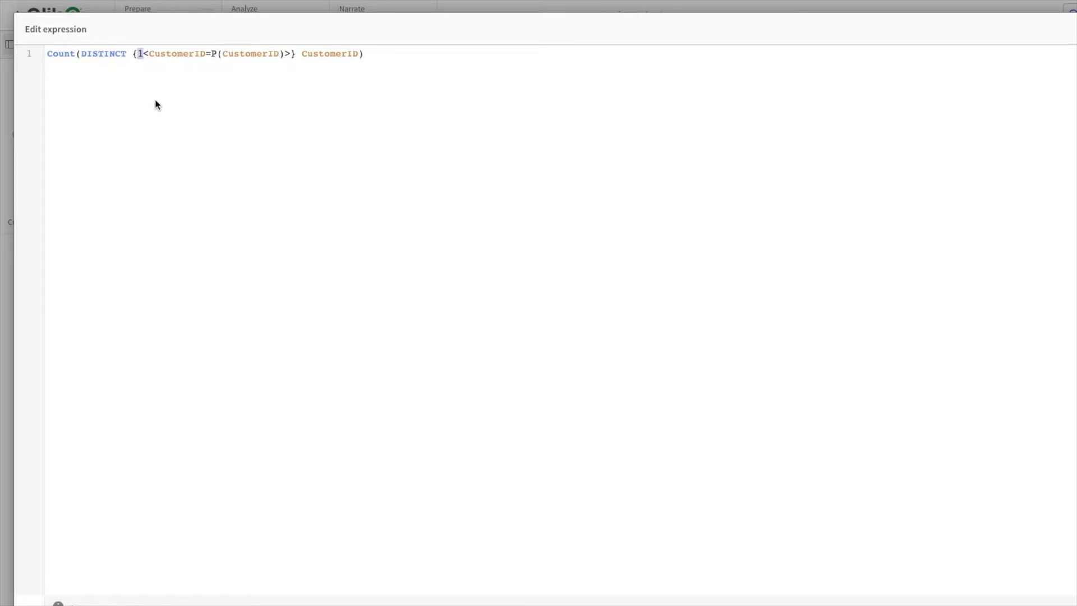
{"action": "mouse_move", "coordinate": [133, 82]}
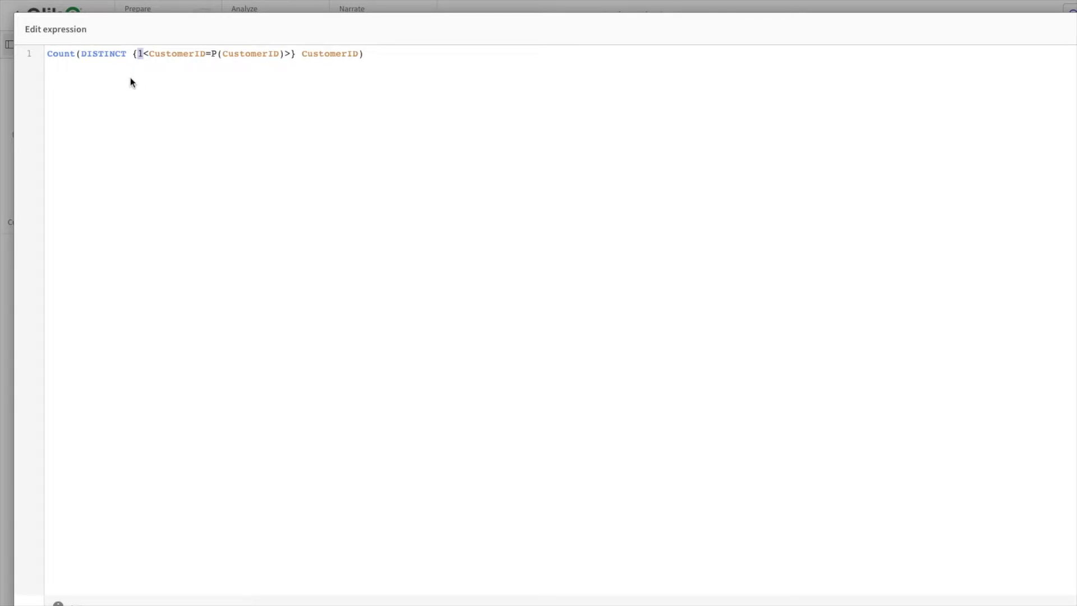
{"action": "mouse_move", "coordinate": [155, 73]}
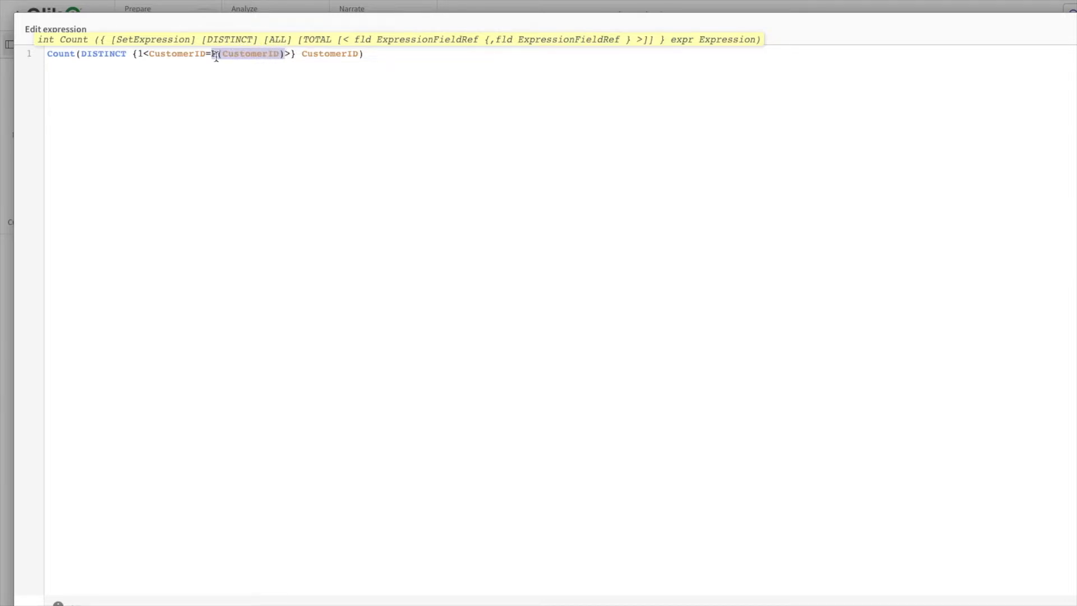
{"action": "type", "text": "P"}
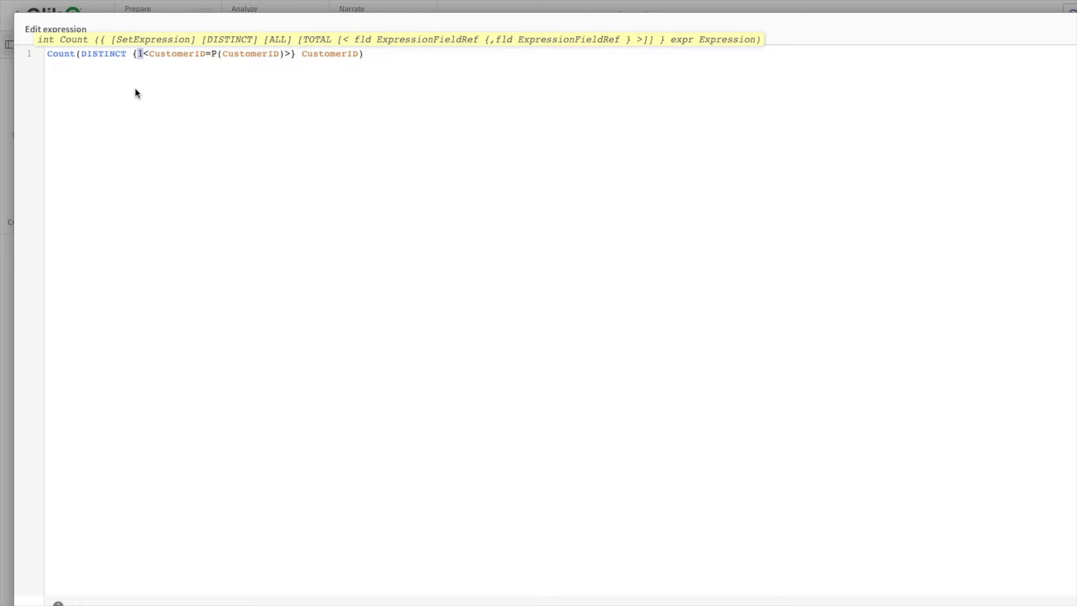
{"action": "mouse_move", "coordinate": [151, 74]}
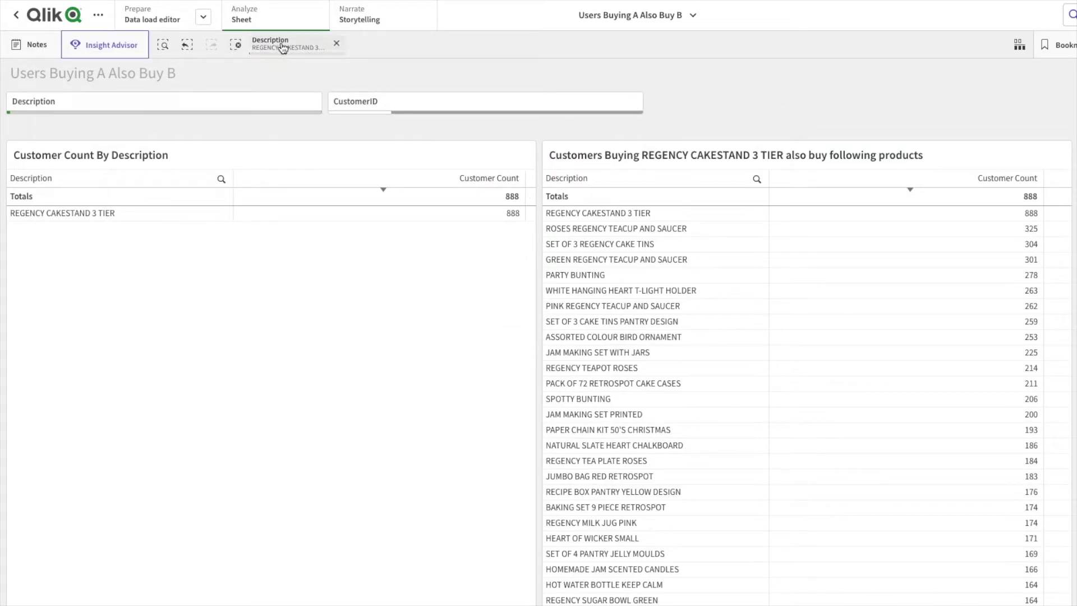
{"action": "mouse_move", "coordinate": [368, 106]}
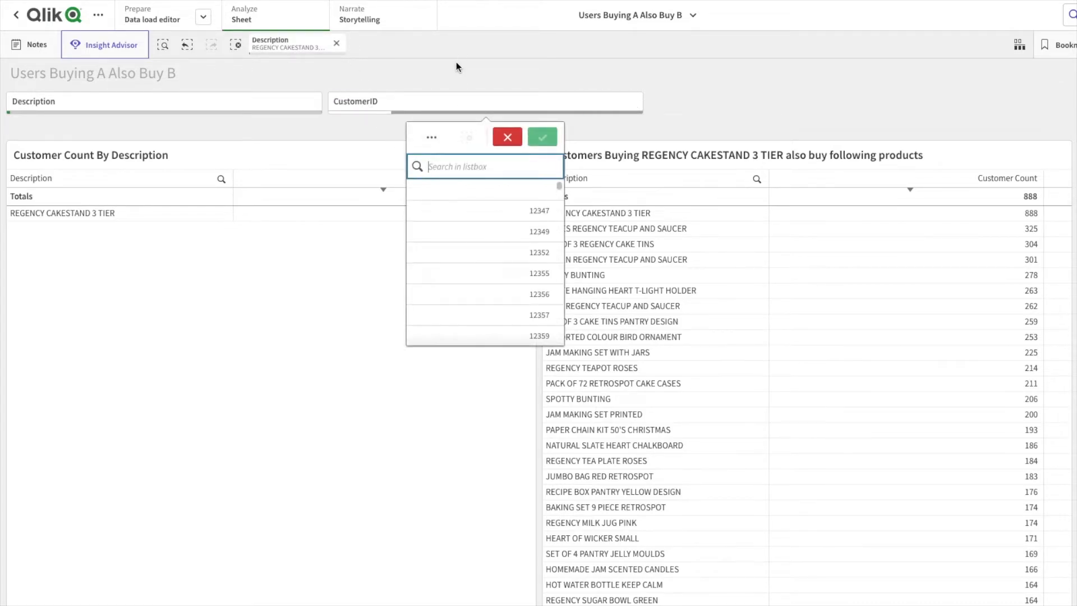
{"action": "left_click", "coordinate": [542, 137]}
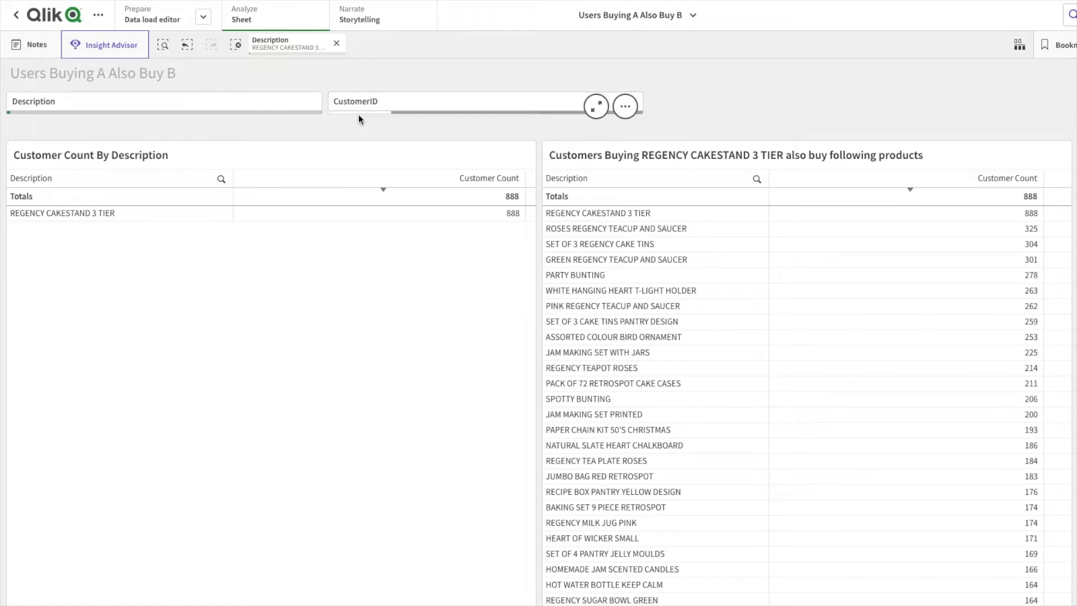
{"action": "mouse_move", "coordinate": [424, 121]}
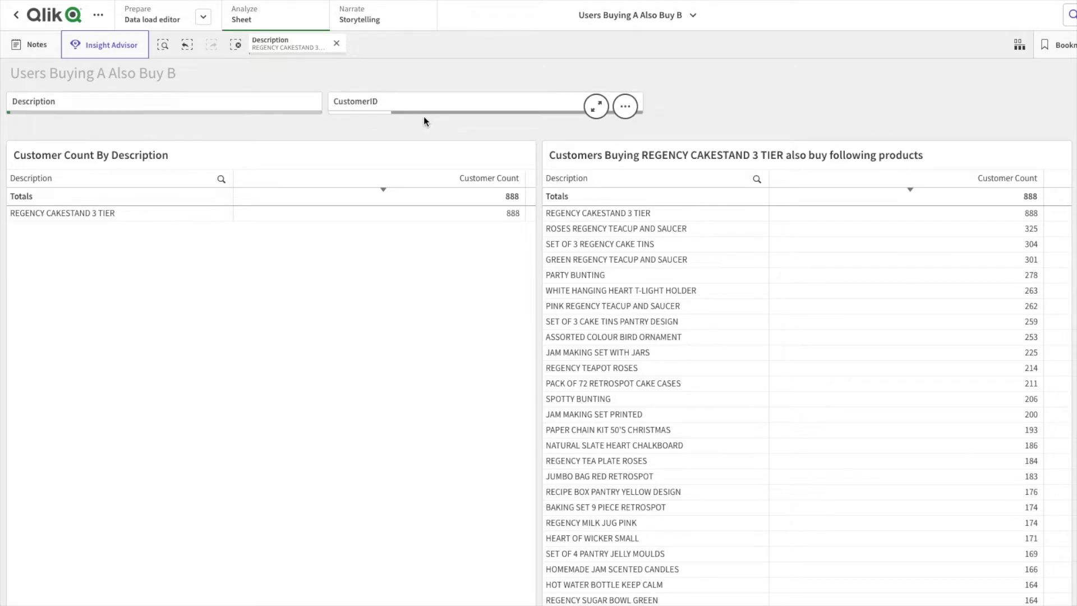
{"action": "mouse_move", "coordinate": [338, 119]}
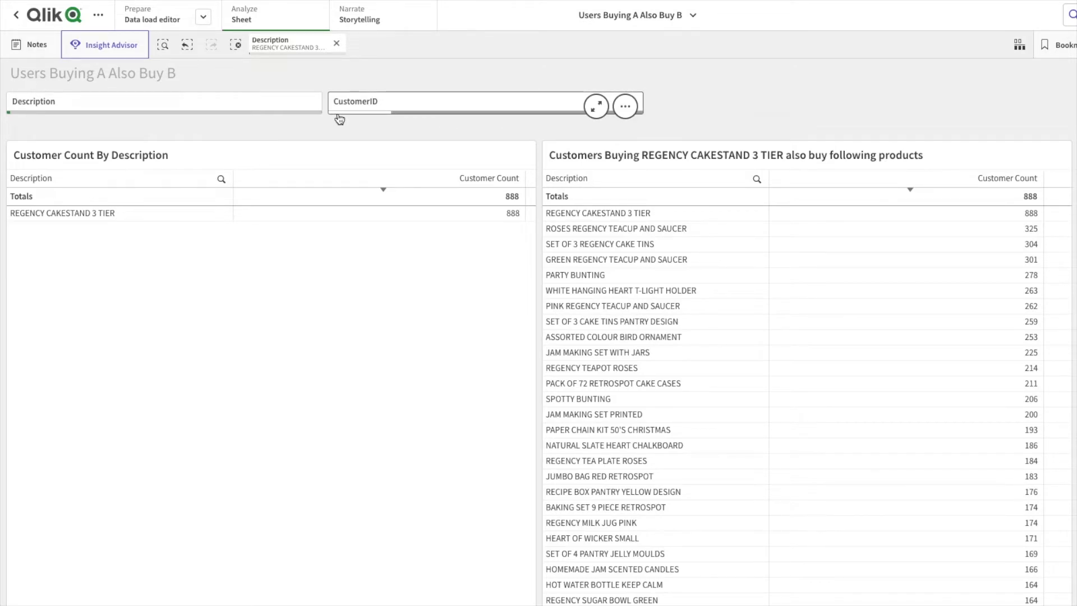
{"action": "mouse_move", "coordinate": [384, 117]}
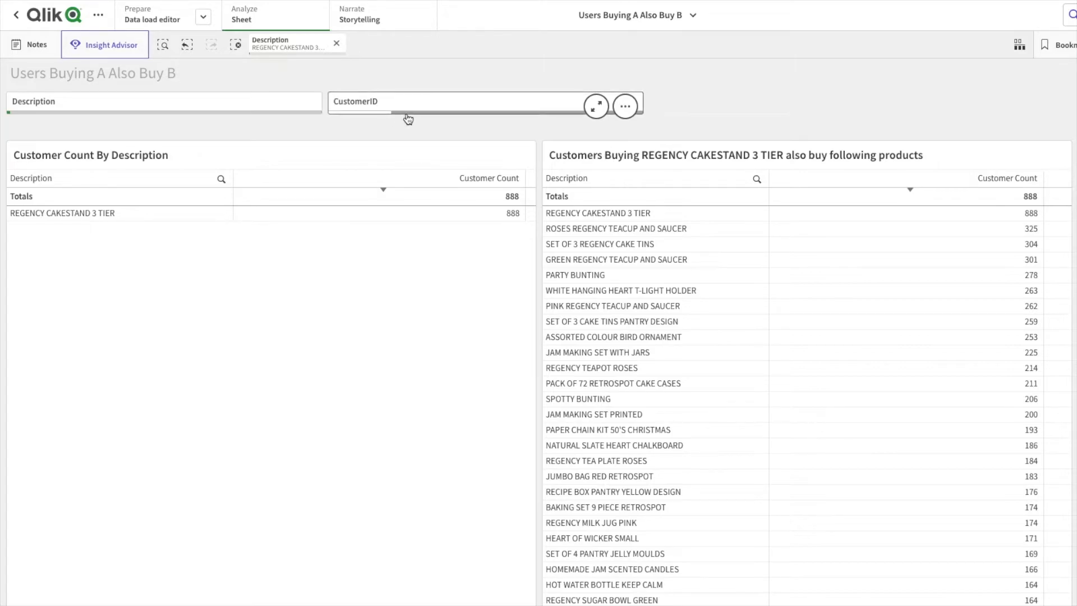
{"action": "mouse_move", "coordinate": [500, 121]}
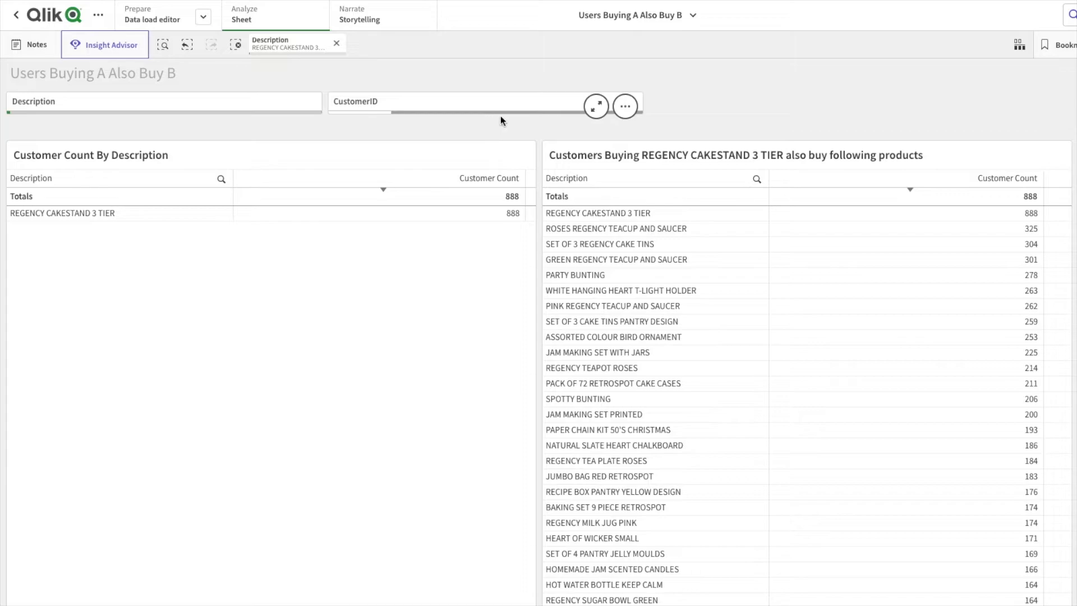
{"action": "mouse_move", "coordinate": [446, 122]}
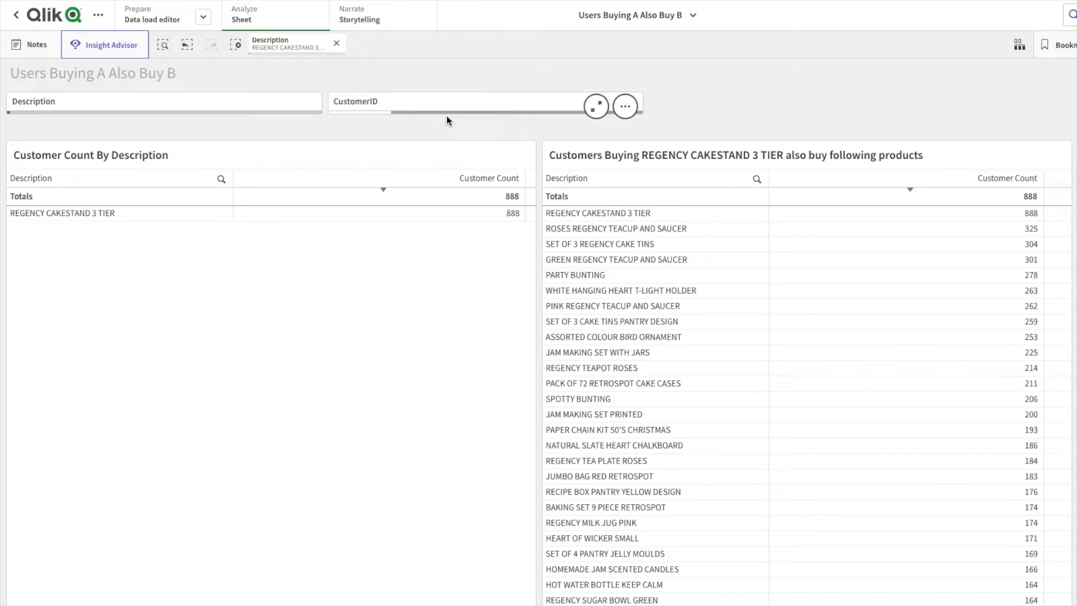
Step: In the CustomerID filter, choose Select possible to select the 888 customers and confirm
{"action": "left_click", "coordinate": [453, 101]}
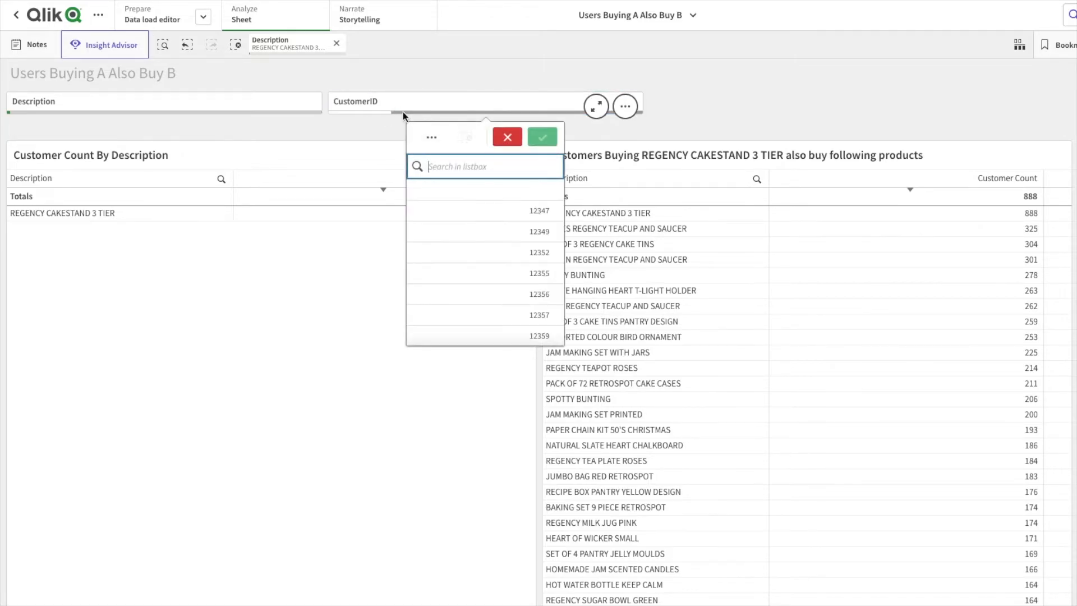
{"action": "scroll", "scroll_direction": "down", "scroll_amount": 3}
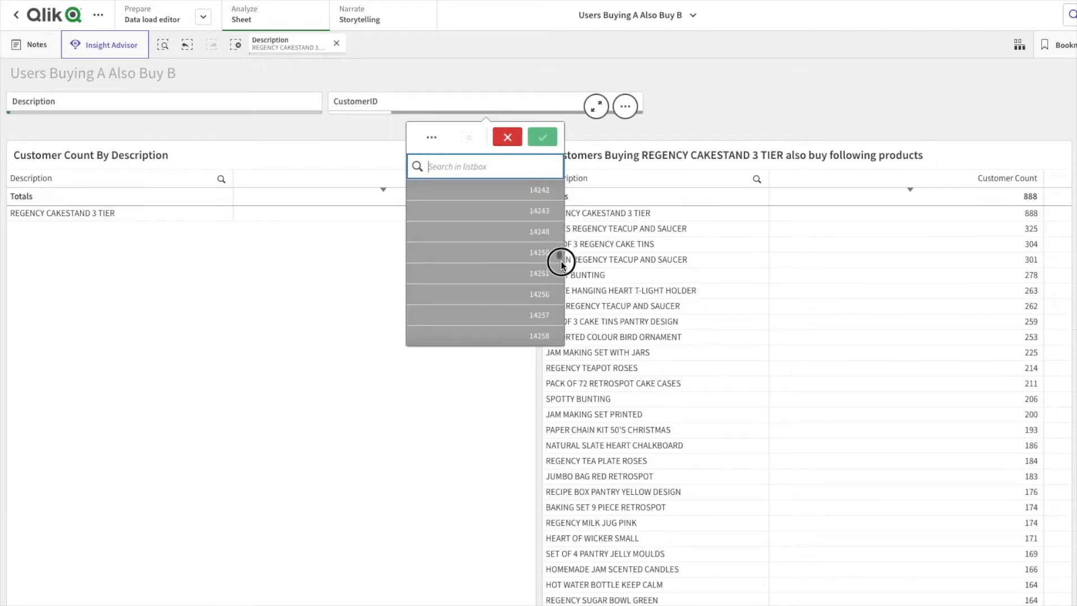
{"action": "scroll", "scroll_direction": "down", "scroll_amount": 3}
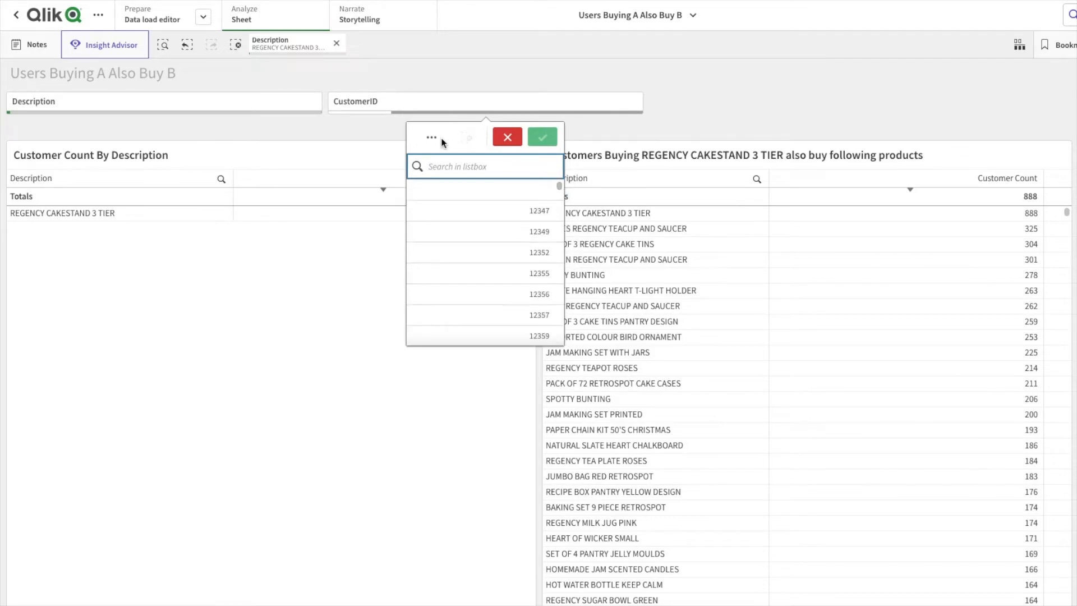
{"action": "left_click", "coordinate": [431, 137]}
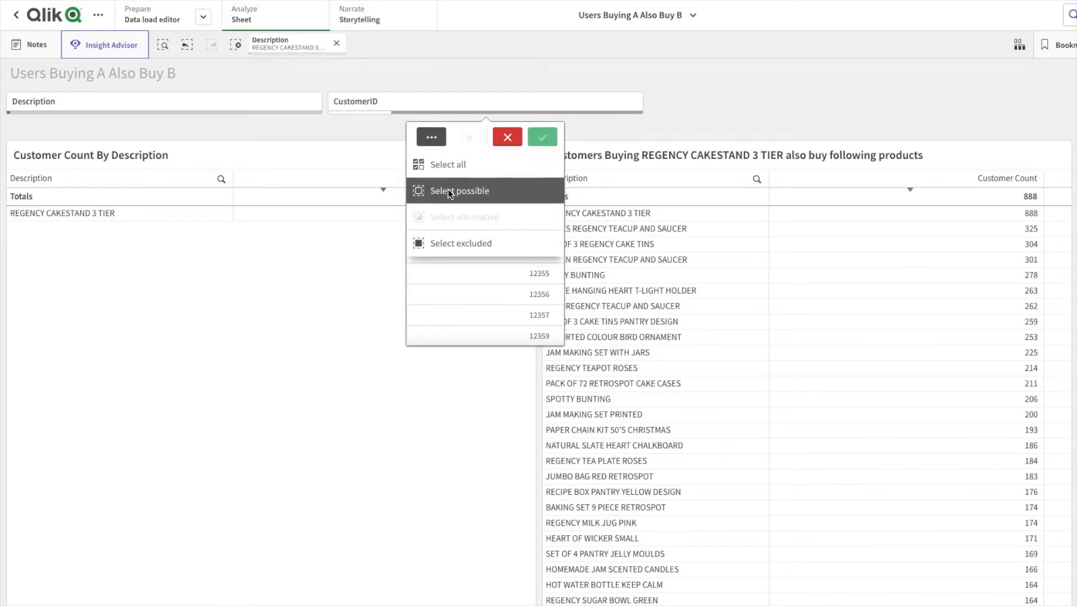
{"action": "left_click", "coordinate": [458, 191]}
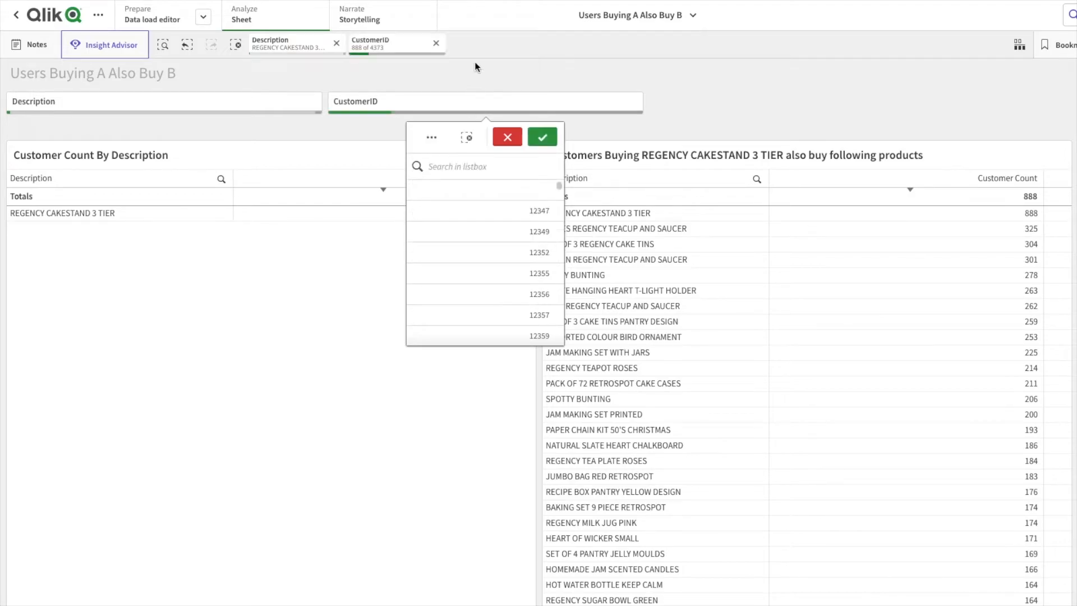
{"action": "left_click", "coordinate": [541, 136]}
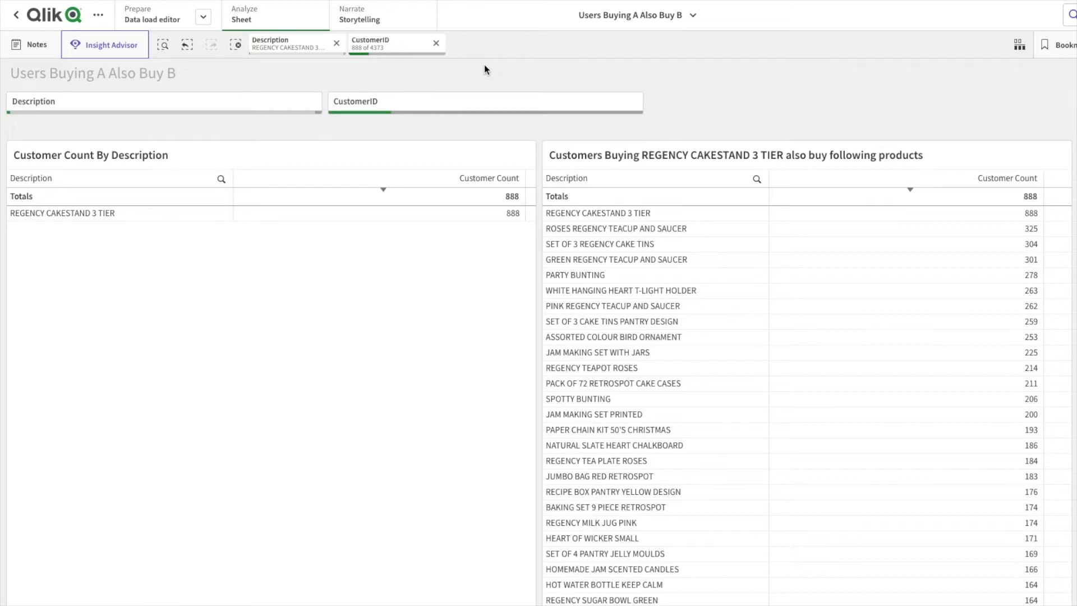
{"action": "mouse_move", "coordinate": [337, 67]}
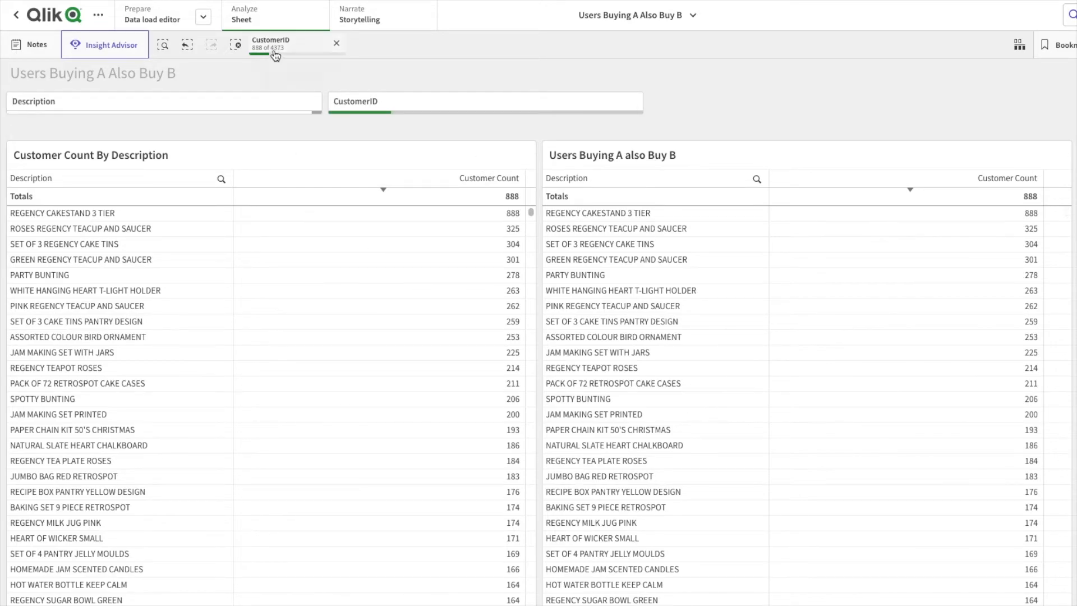
{"action": "mouse_move", "coordinate": [288, 49]}
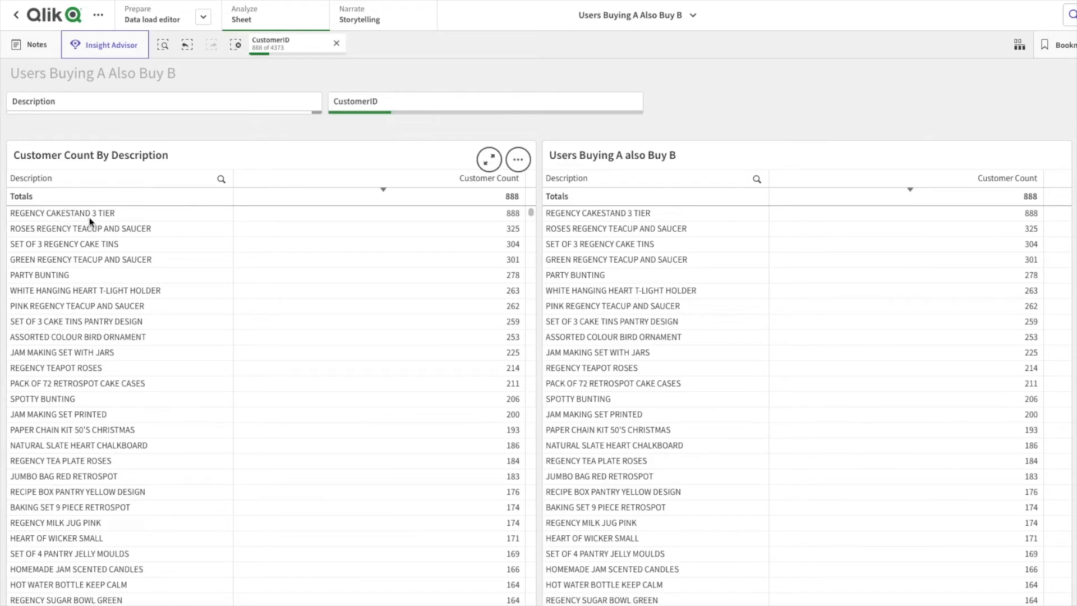
{"action": "mouse_move", "coordinate": [100, 228]}
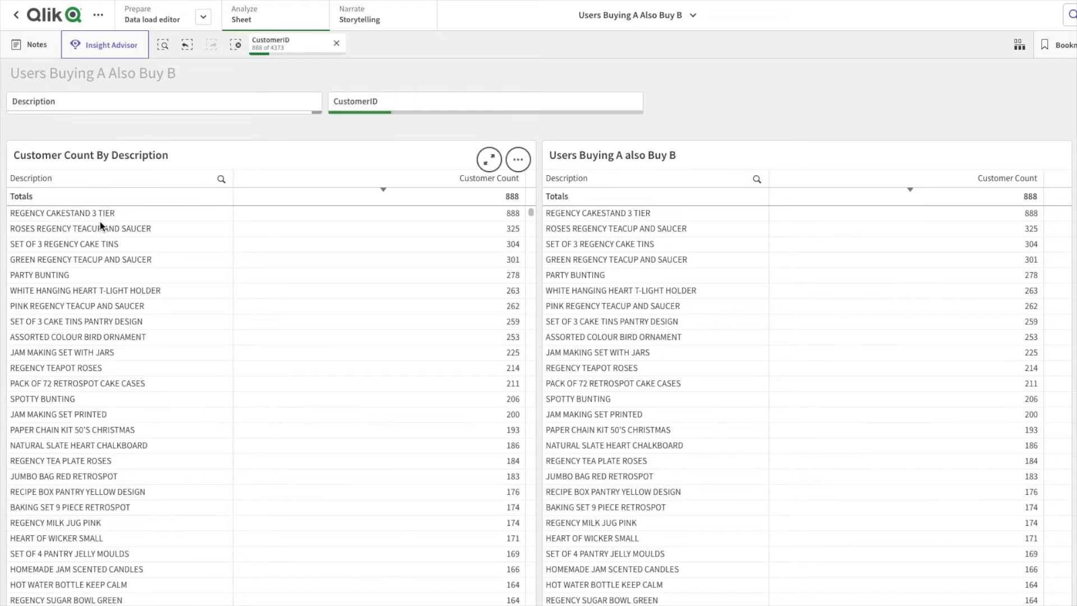
{"action": "mouse_move", "coordinate": [242, 108]}
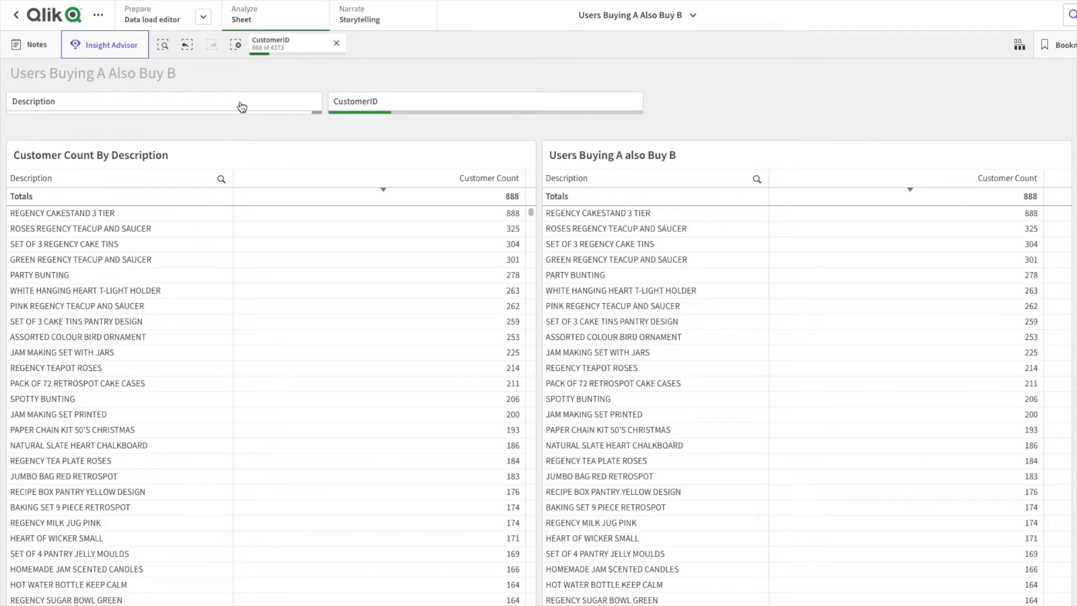
{"action": "mouse_move", "coordinate": [274, 52]}
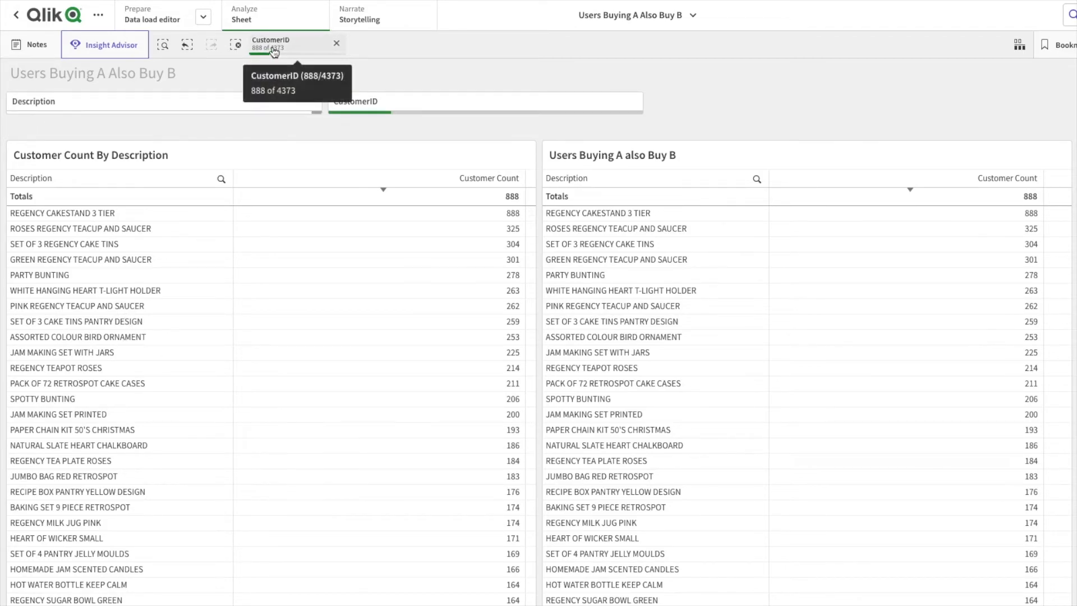
{"action": "mouse_move", "coordinate": [283, 49]}
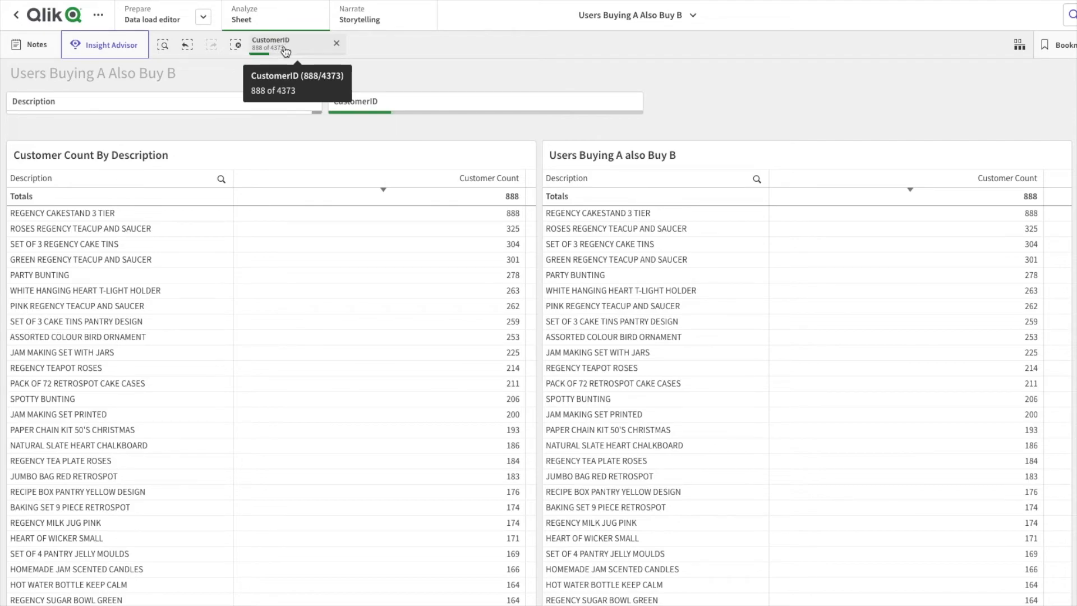
Step: View the 888 selected CustomerID values in the selections bar, then close the list
{"action": "left_click", "coordinate": [282, 44]}
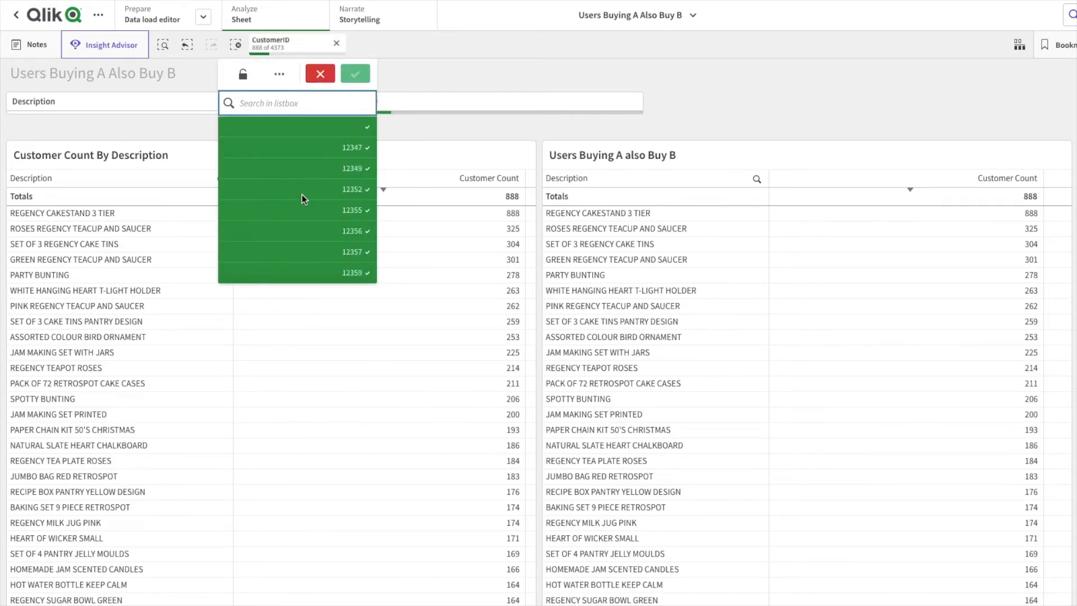
{"action": "left_click", "coordinate": [356, 74]}
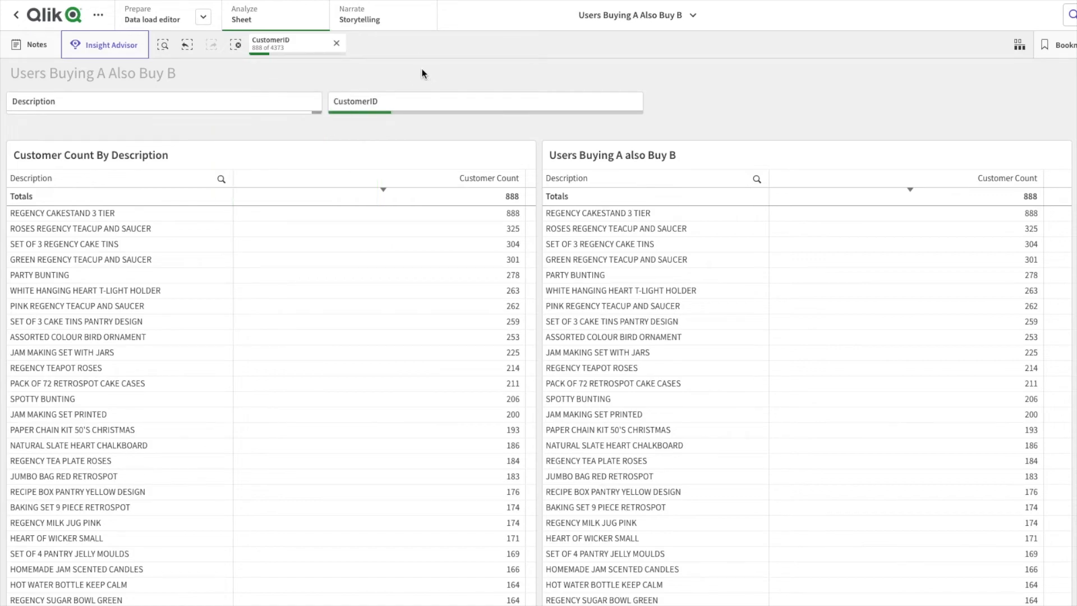
{"action": "mouse_move", "coordinate": [339, 114]}
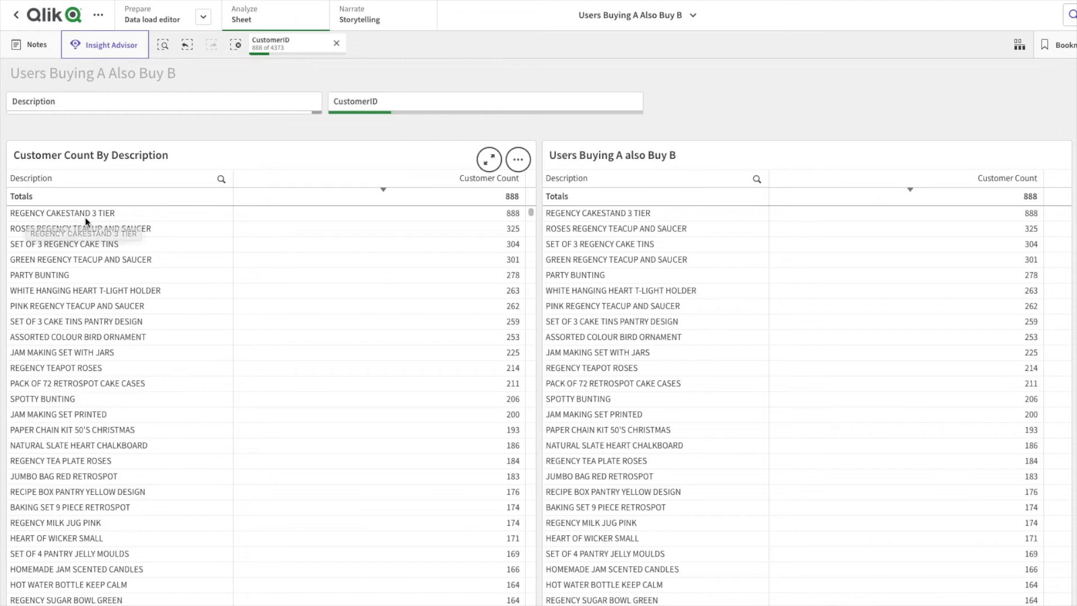
{"action": "mouse_move", "coordinate": [599, 235]}
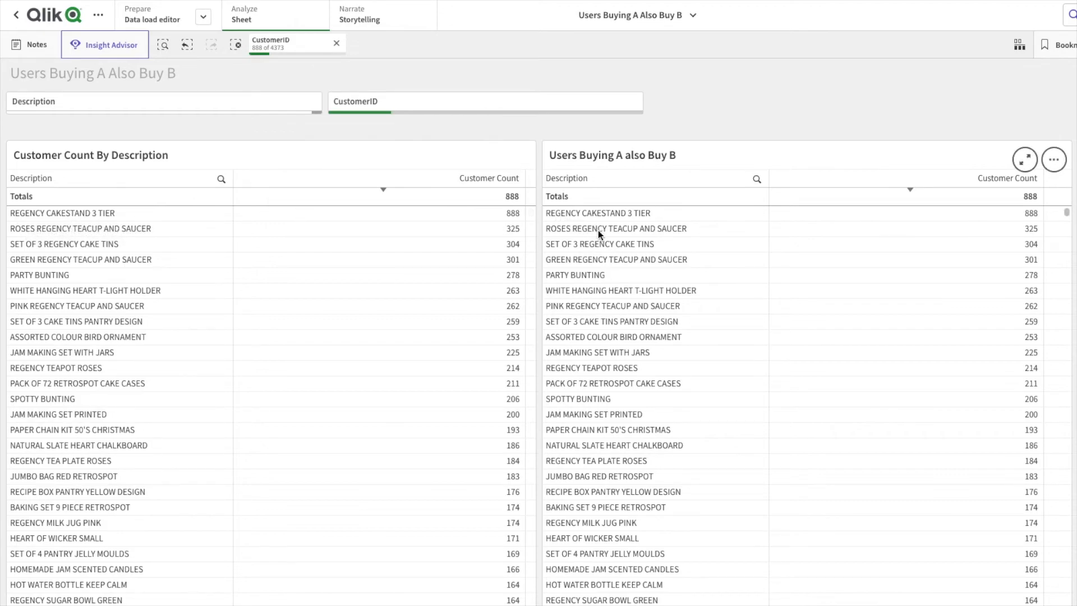
{"action": "mouse_move", "coordinate": [589, 350]}
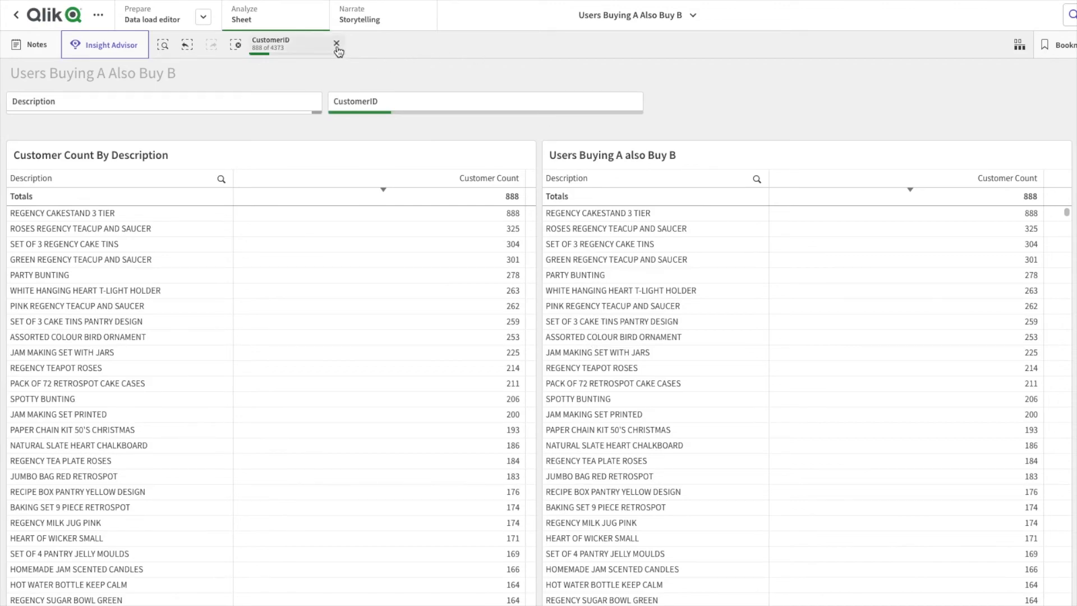
Step: Clear the CustomerID selection and select REGENCY CAKESTAND 3 TIER in the right table
{"action": "left_click", "coordinate": [336, 45]}
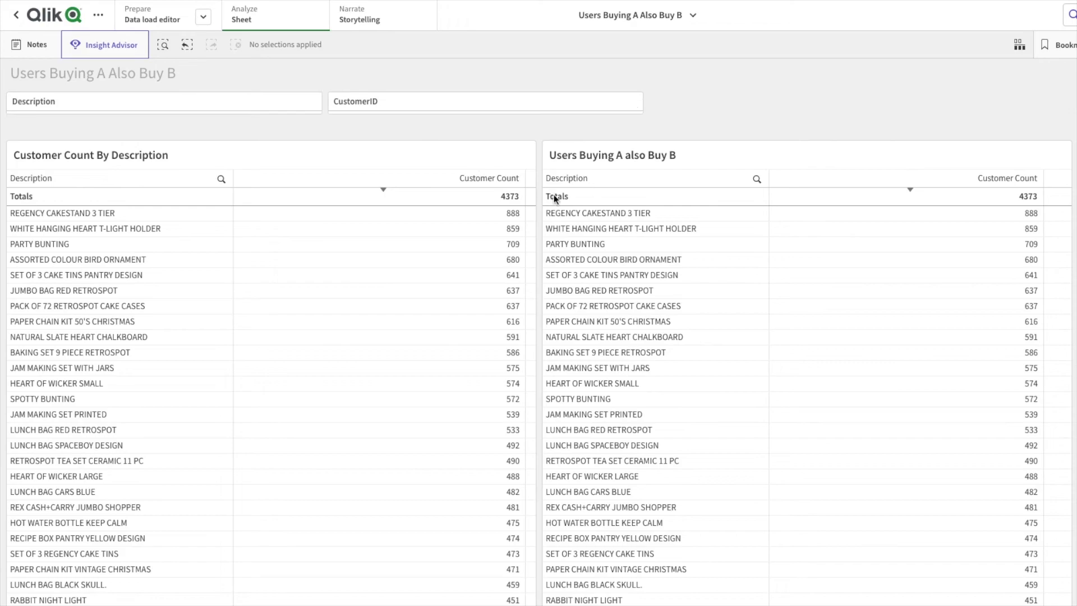
{"action": "left_click", "coordinate": [596, 213]}
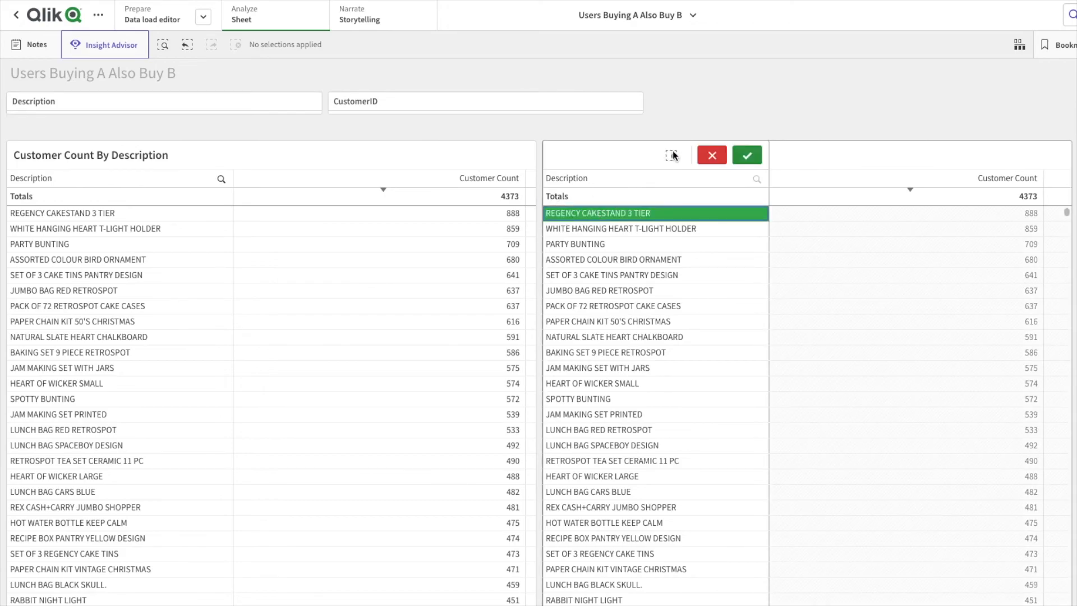
{"action": "left_click", "coordinate": [747, 154]}
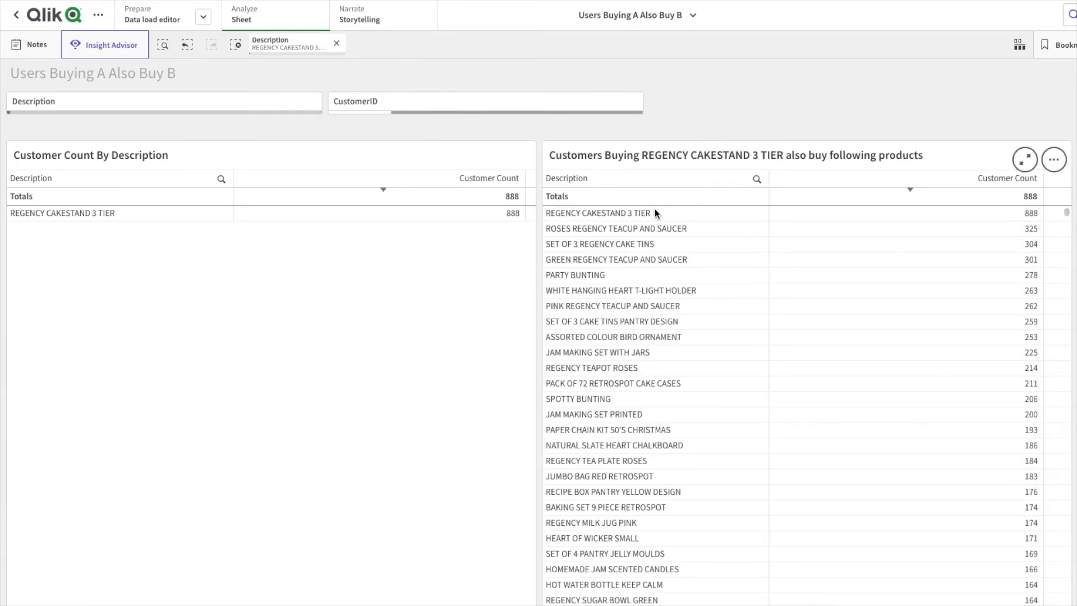
{"action": "mouse_move", "coordinate": [647, 401]}
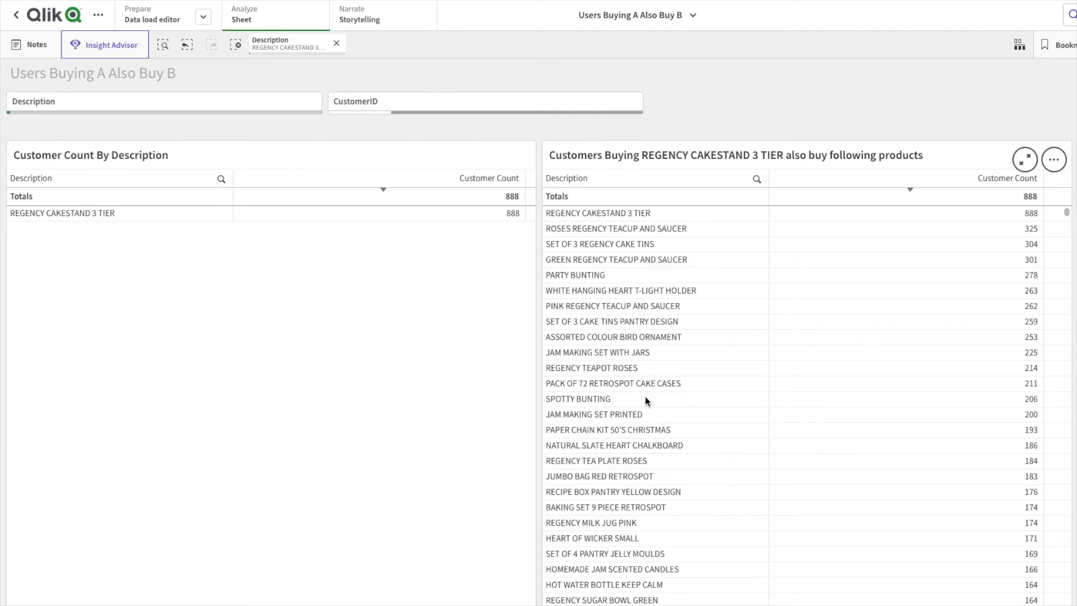
{"action": "mouse_move", "coordinate": [644, 479]}
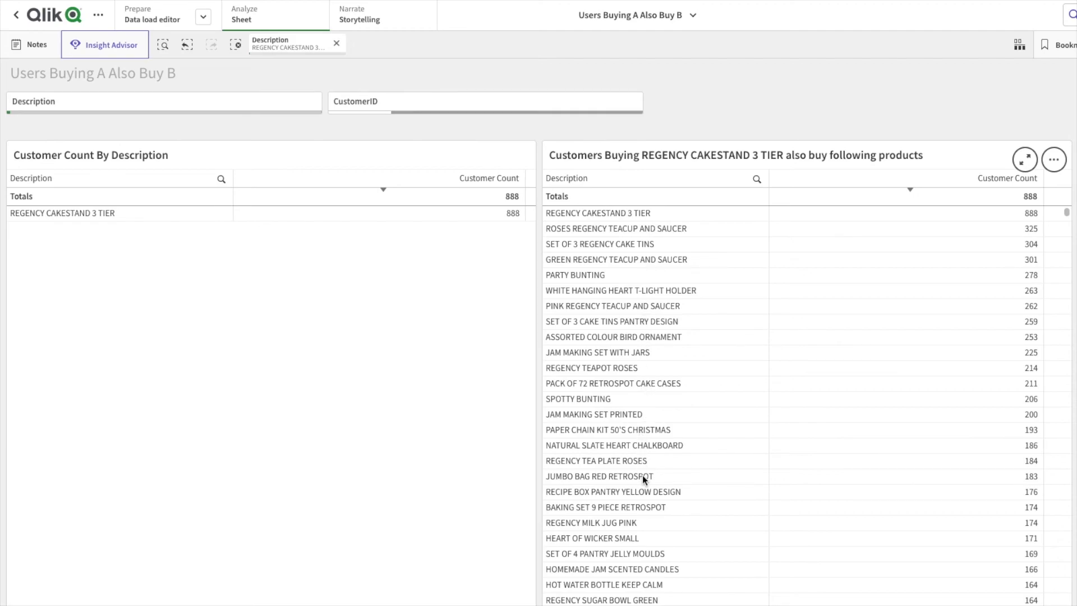
{"action": "mouse_move", "coordinate": [642, 475]}
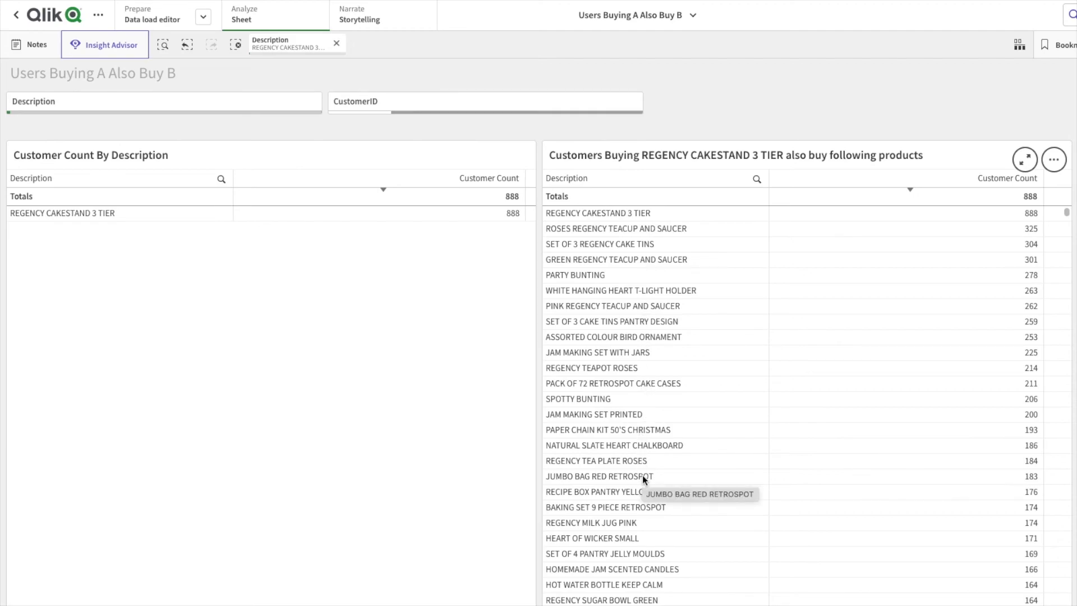